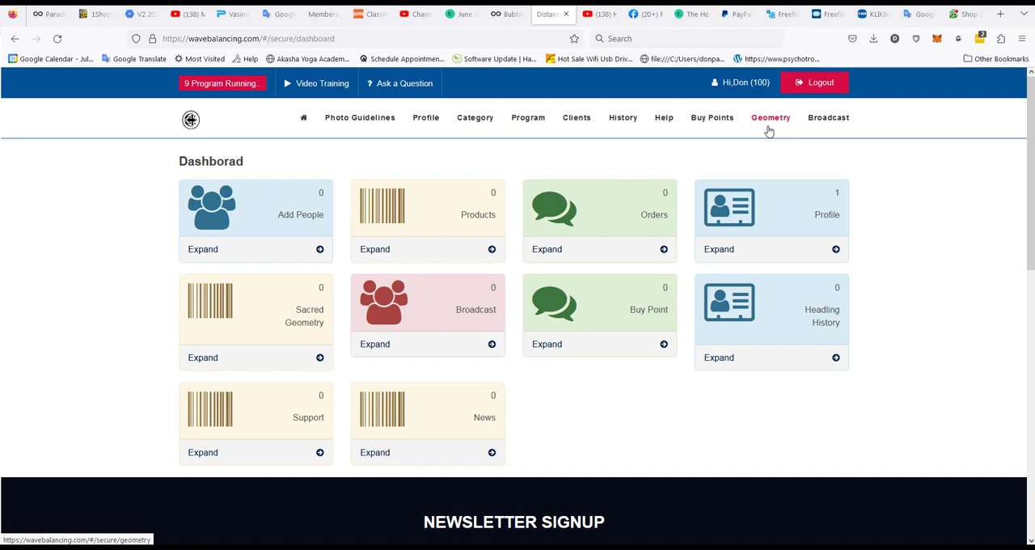
{"action": "mouse_move", "coordinate": [788, 144]}
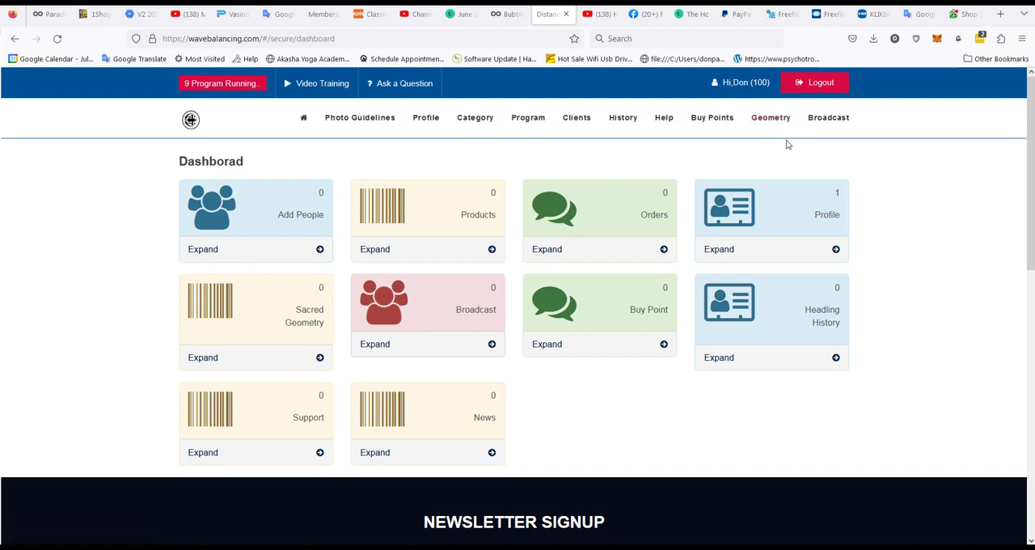
{"action": "mouse_move", "coordinate": [773, 124]}
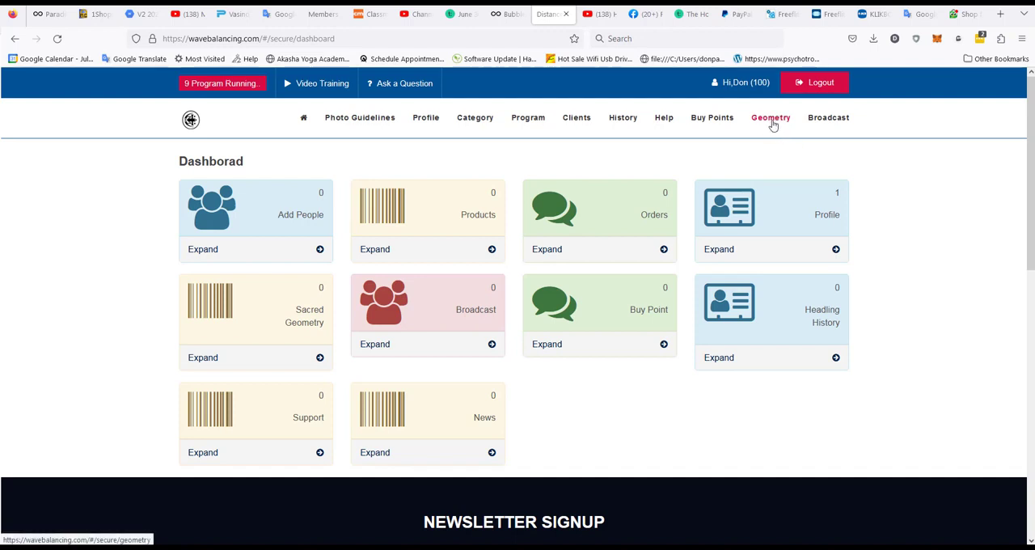
Step: Open the Geometry List page from the Geometry menu in the top navigation
{"action": "left_click", "coordinate": [770, 117]}
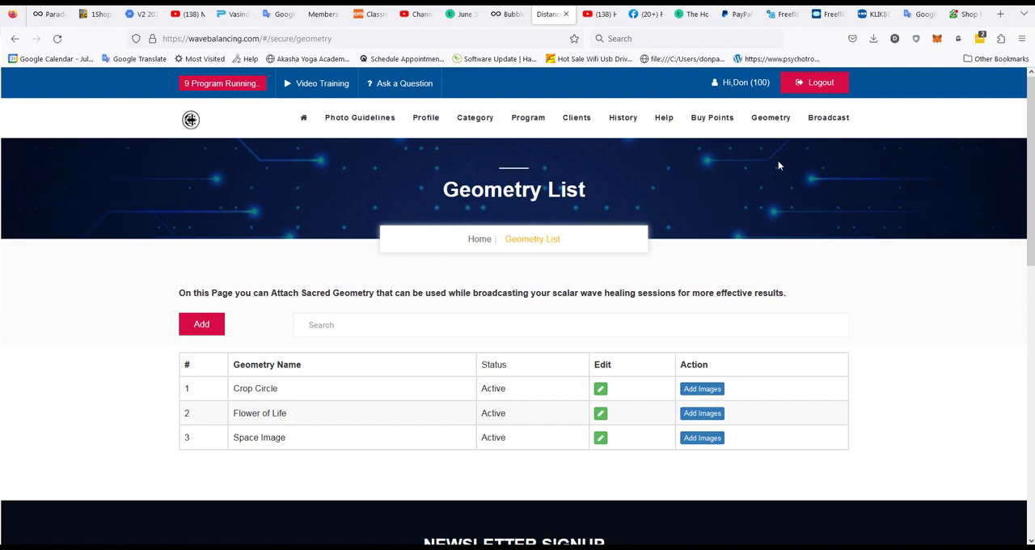
{"action": "mouse_move", "coordinate": [303, 384]}
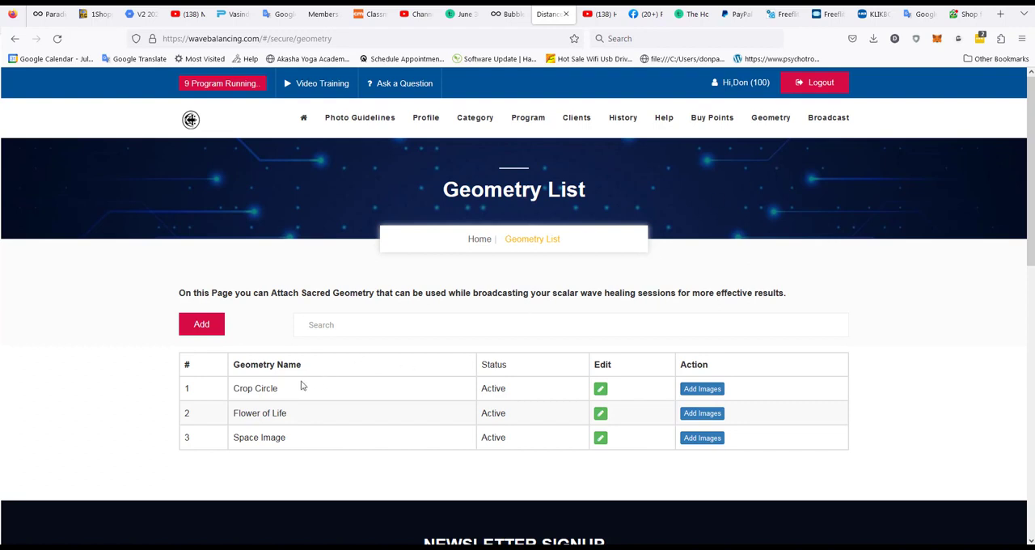
{"action": "mouse_move", "coordinate": [262, 440]}
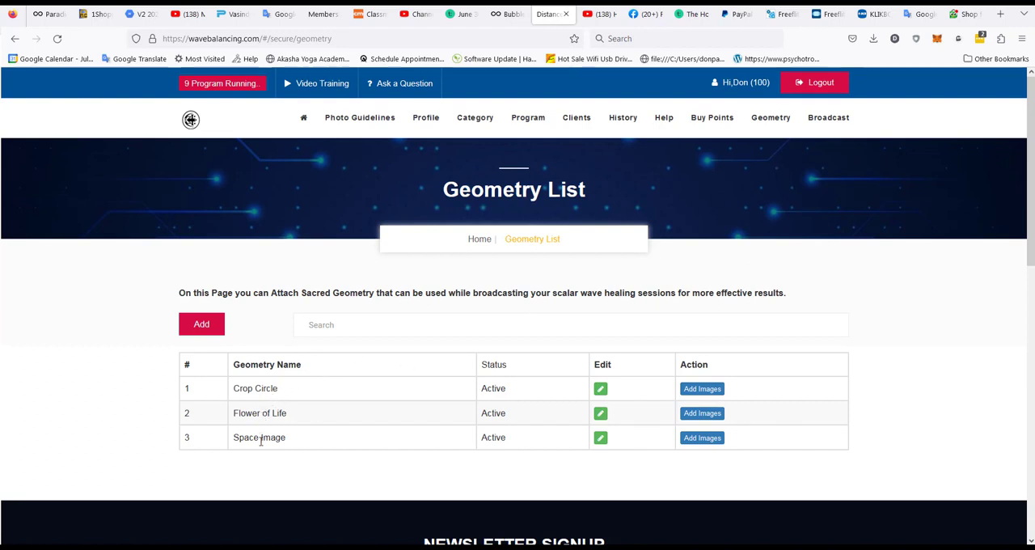
{"action": "mouse_move", "coordinate": [233, 322]}
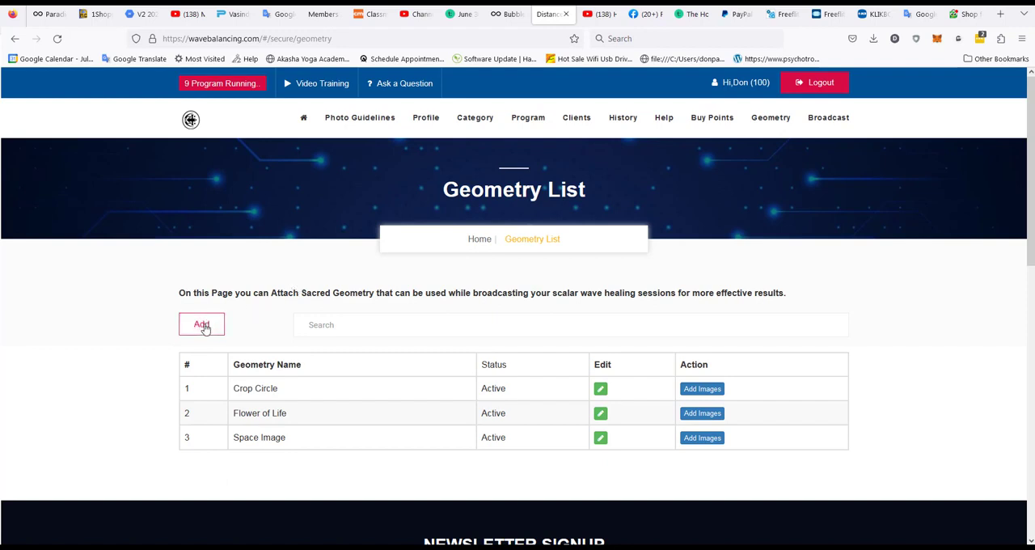
Step: Create a geometry named 'Organs' with Active status and submit it
{"action": "left_click", "coordinate": [202, 324]}
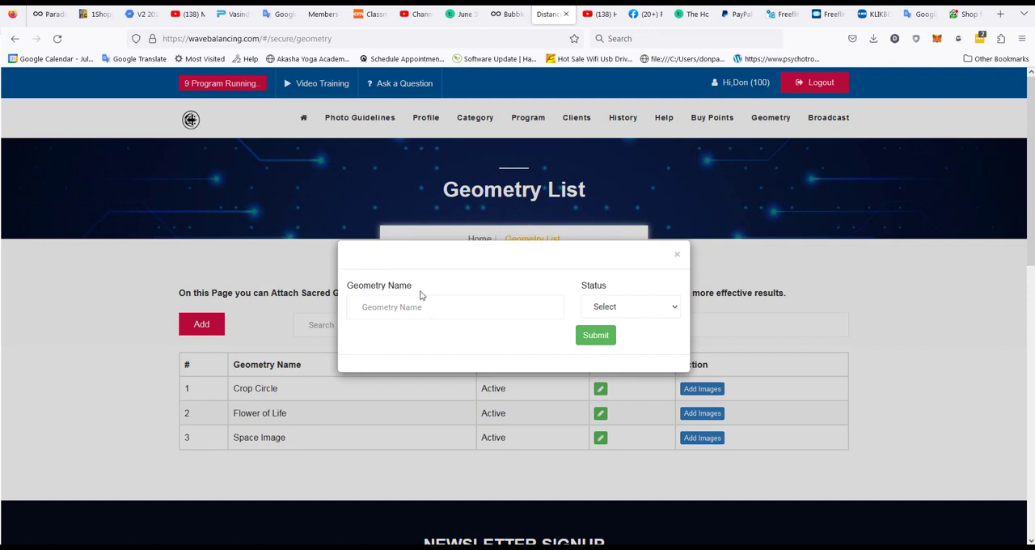
{"action": "left_click", "coordinate": [454, 306]}
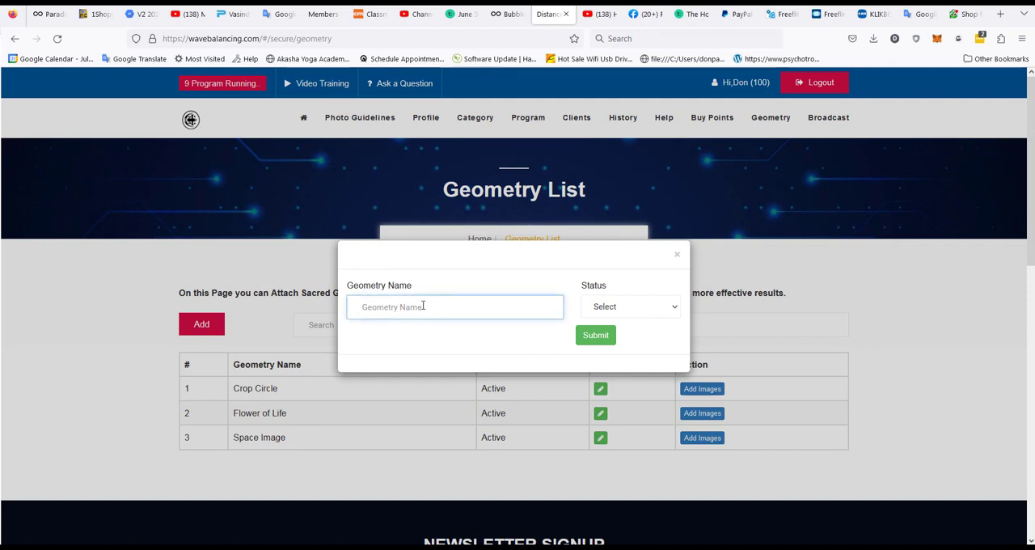
{"action": "type", "text": "Organs"}
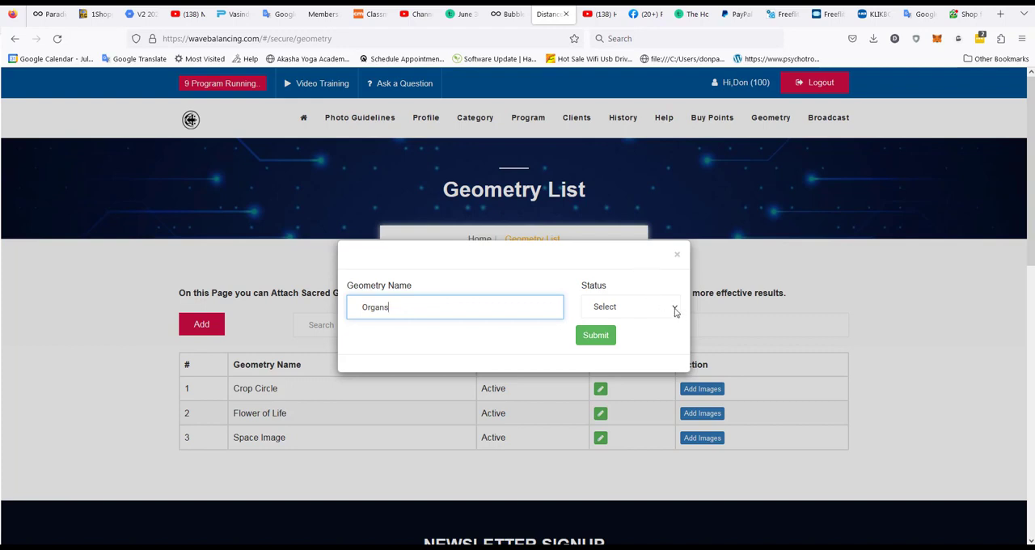
{"action": "left_click", "coordinate": [631, 306]}
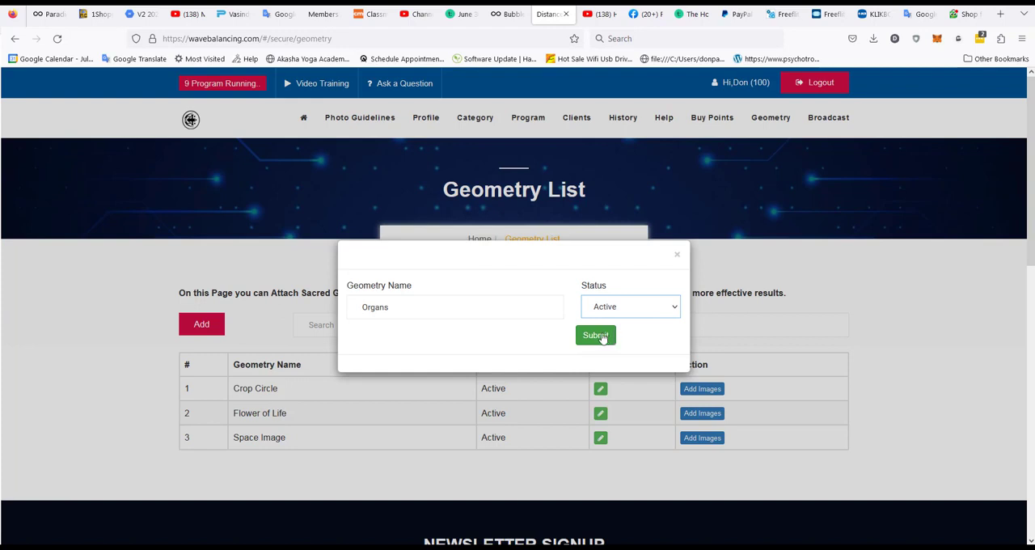
{"action": "left_click", "coordinate": [595, 336]}
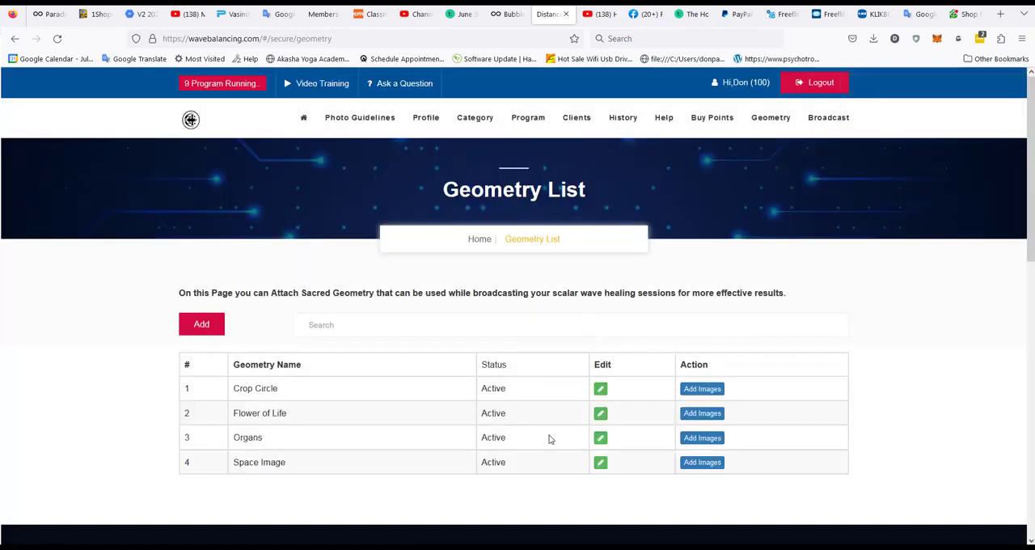
{"action": "mouse_move", "coordinate": [570, 439]}
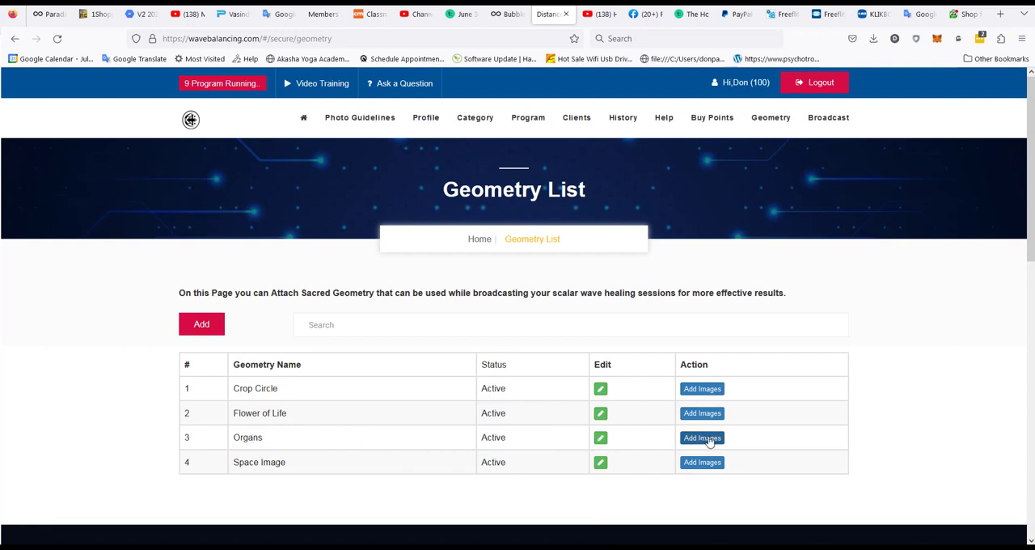
Step: Start a new image entry for the Organs geometry and bring up the file browser
{"action": "left_click", "coordinate": [702, 438]}
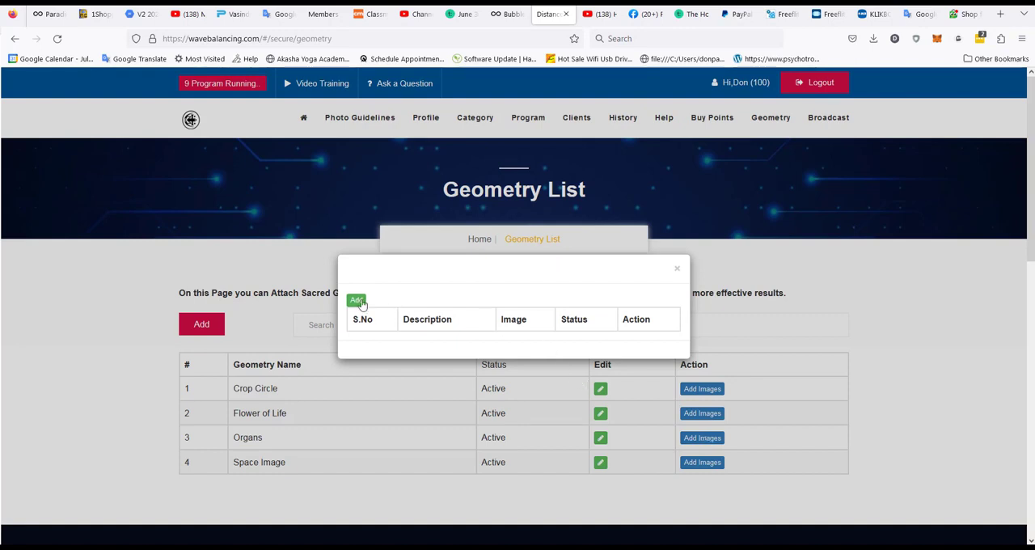
{"action": "left_click", "coordinate": [356, 300]}
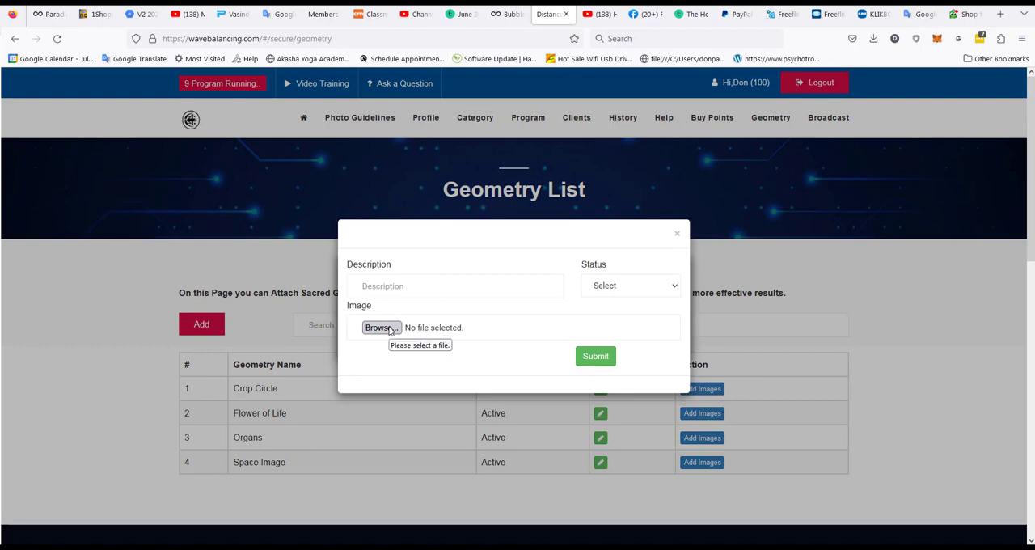
{"action": "left_click", "coordinate": [380, 327]}
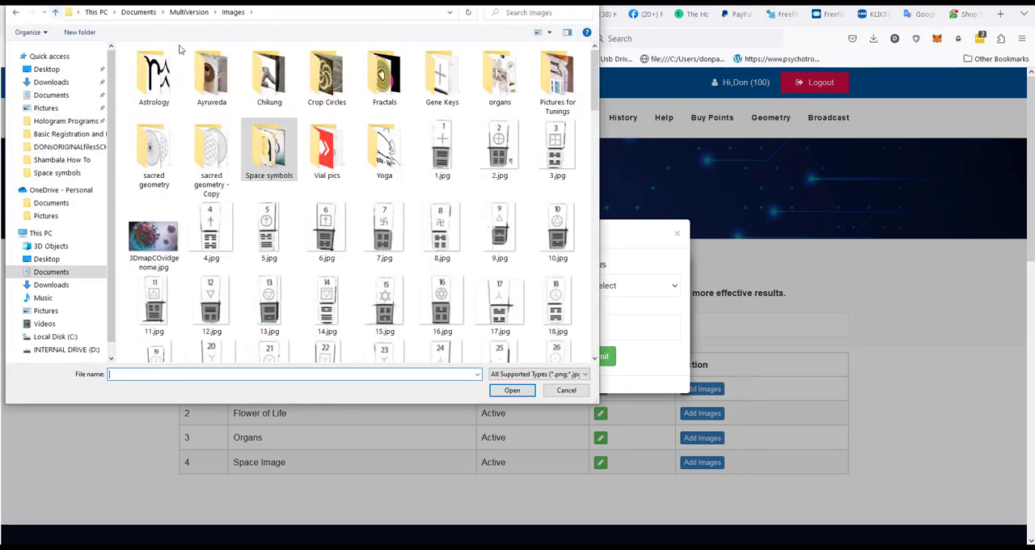
Step: Choose 'organ Bronchien.jpg' from the organs folder as the upload image
{"action": "left_click", "coordinate": [499, 73]}
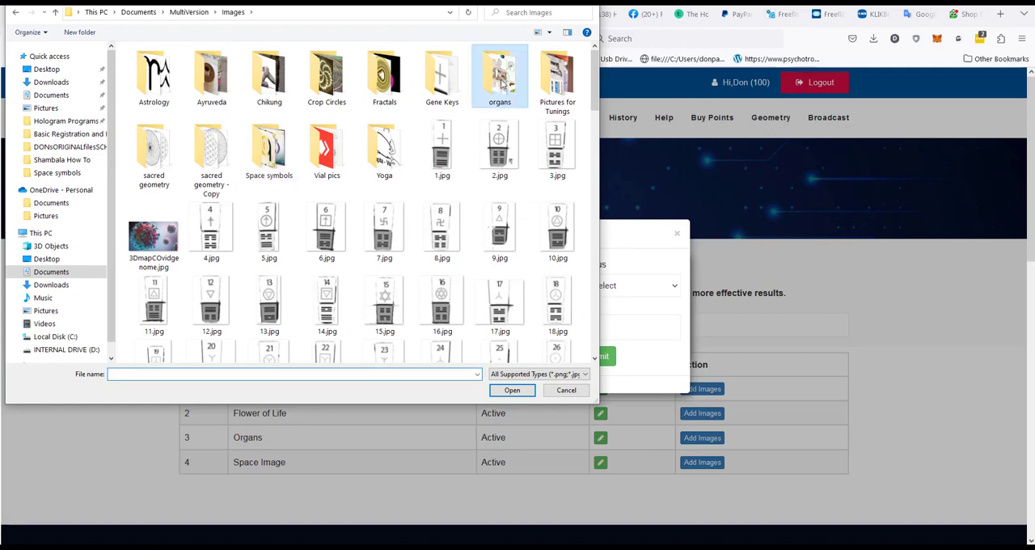
{"action": "double_click", "coordinate": [497, 71]}
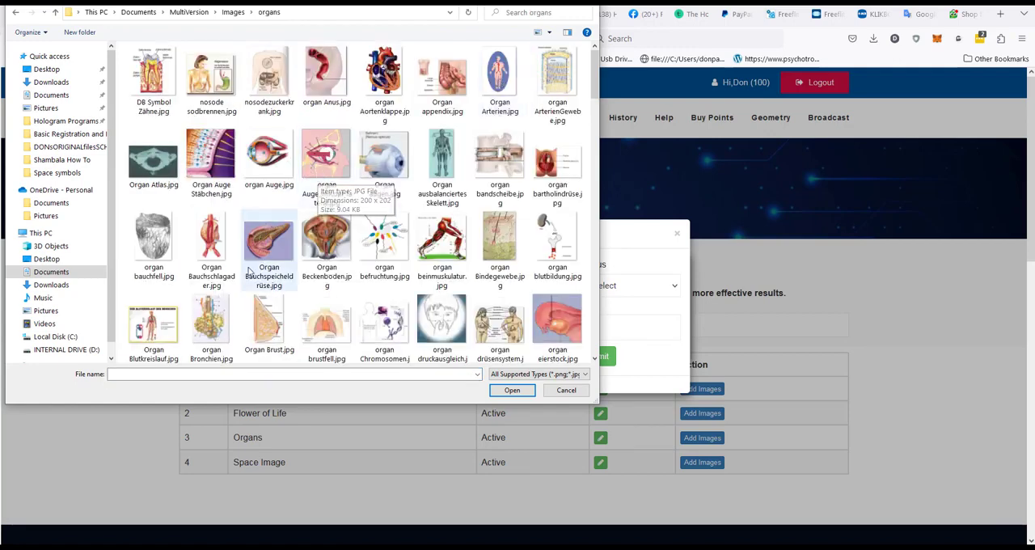
{"action": "mouse_move", "coordinate": [212, 324]}
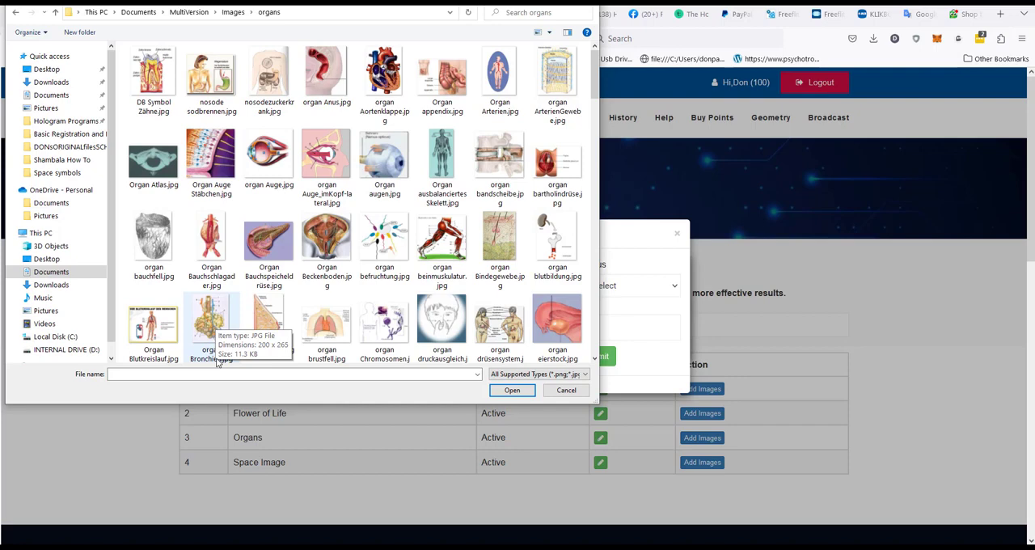
{"action": "left_click", "coordinate": [211, 319]}
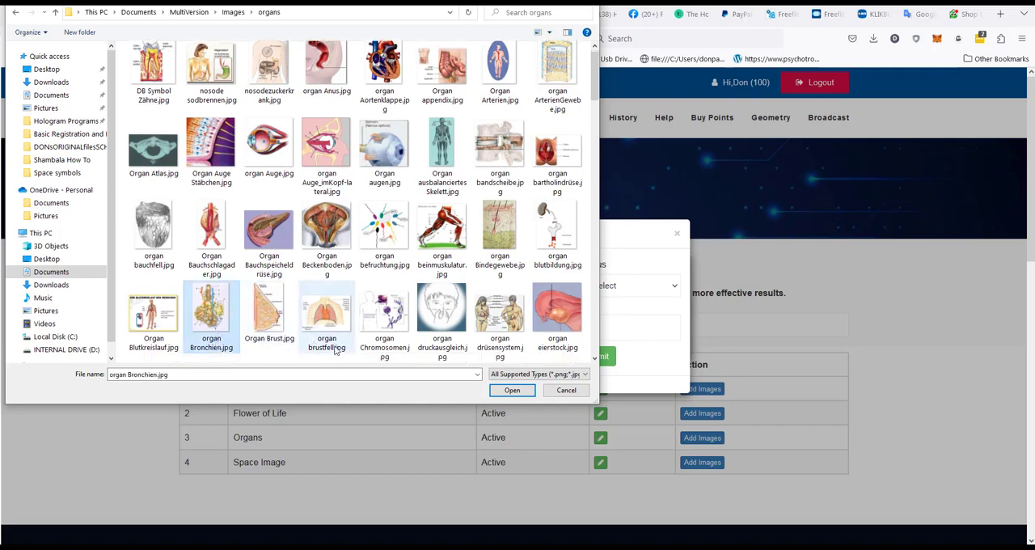
{"action": "left_click", "coordinate": [512, 389]}
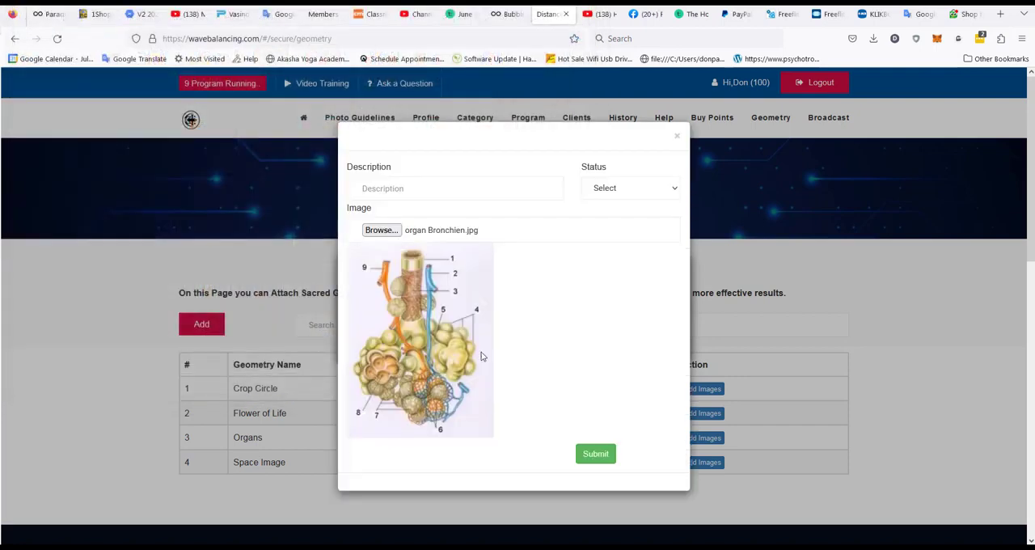
Step: Save the bronchi image with description 'Bronchials' and Active status
{"action": "left_click", "coordinate": [456, 188]}
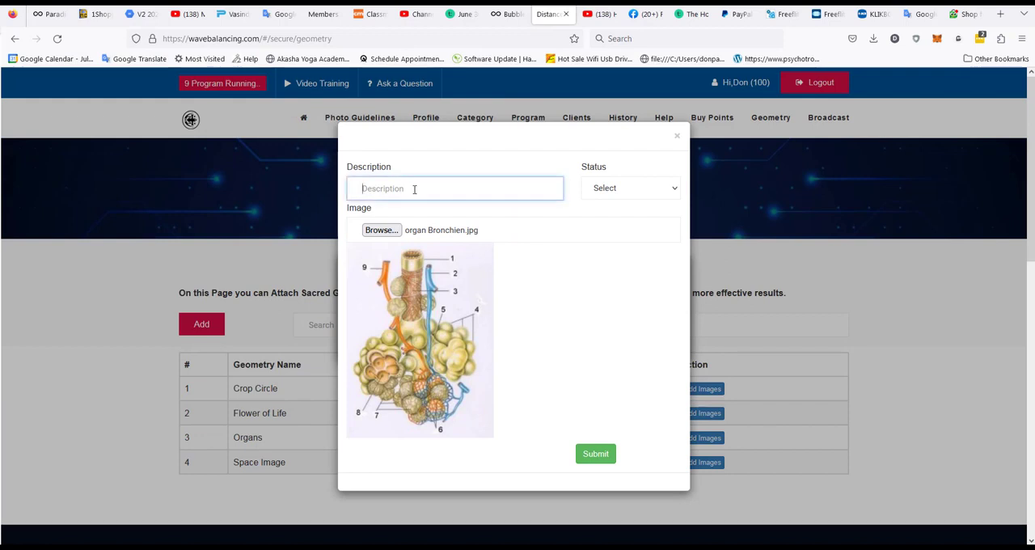
{"action": "type", "text": "Bronchials"}
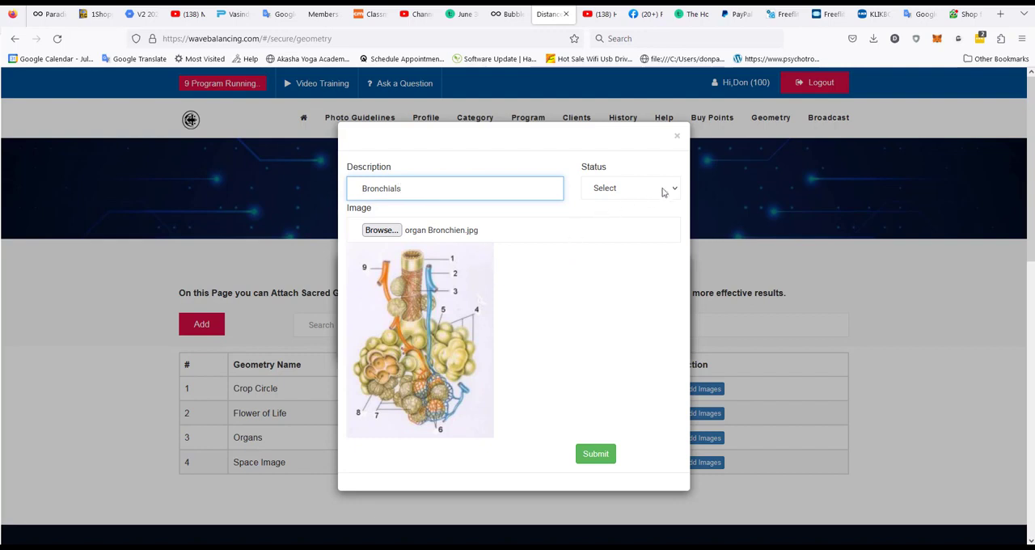
{"action": "left_click", "coordinate": [631, 188]}
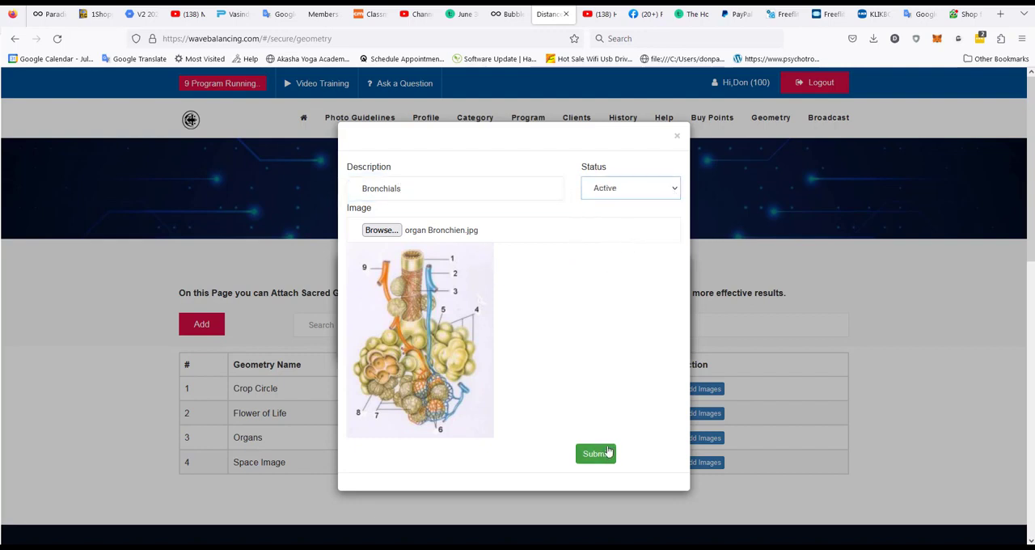
{"action": "left_click", "coordinate": [595, 453]}
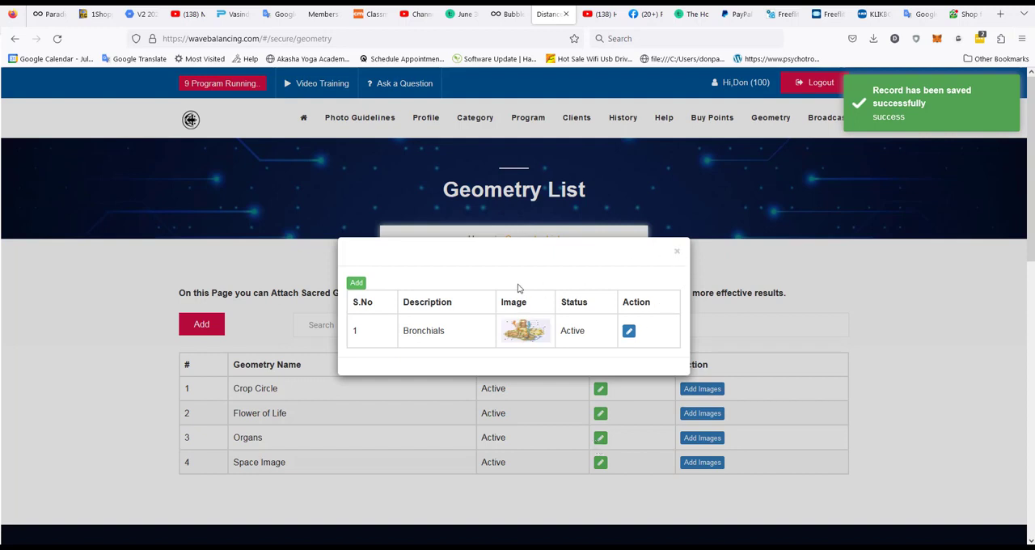
{"action": "mouse_move", "coordinate": [598, 319]}
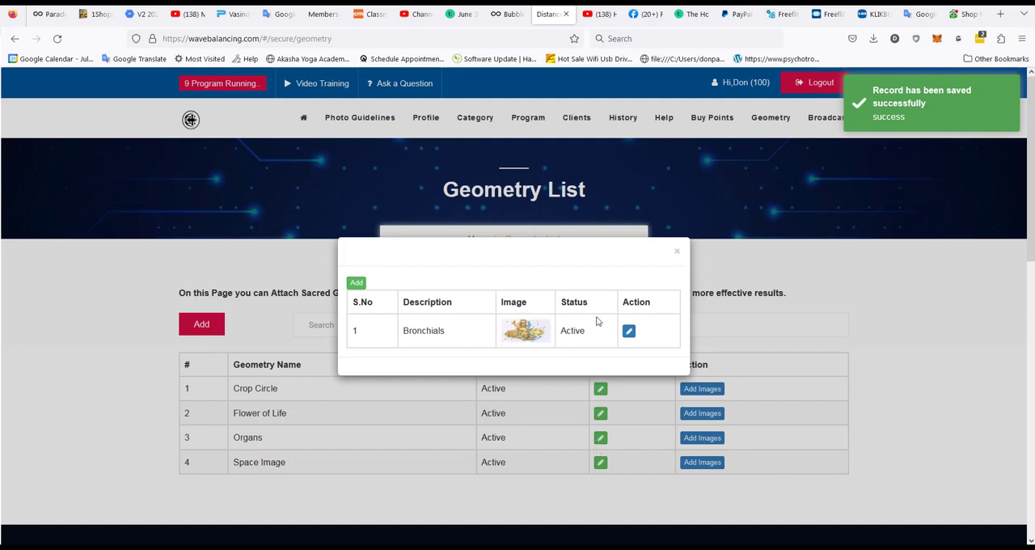
Step: Select 'organ drüsensystem.jpg' from the organs folder as the next image
{"action": "left_click", "coordinate": [628, 331]}
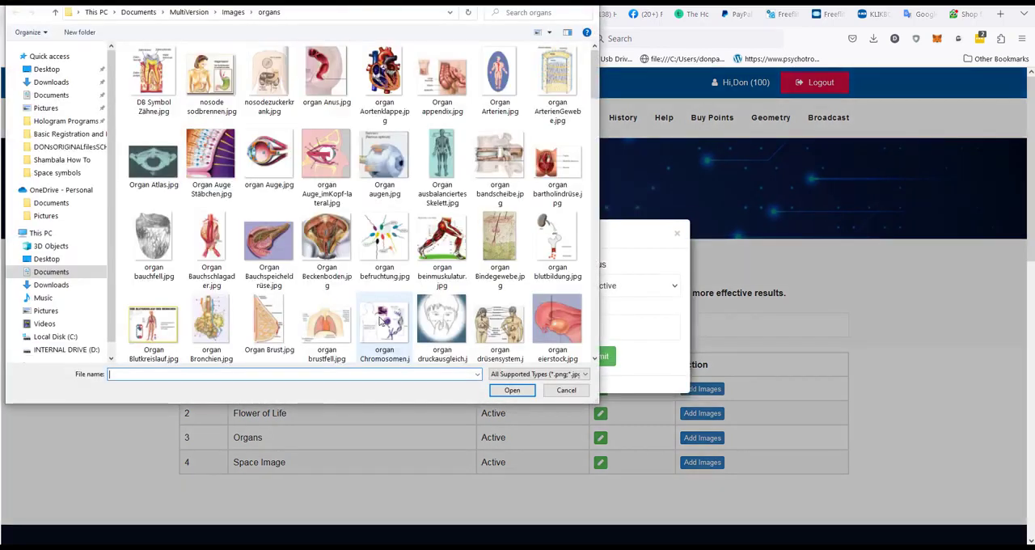
{"action": "mouse_move", "coordinate": [501, 310]}
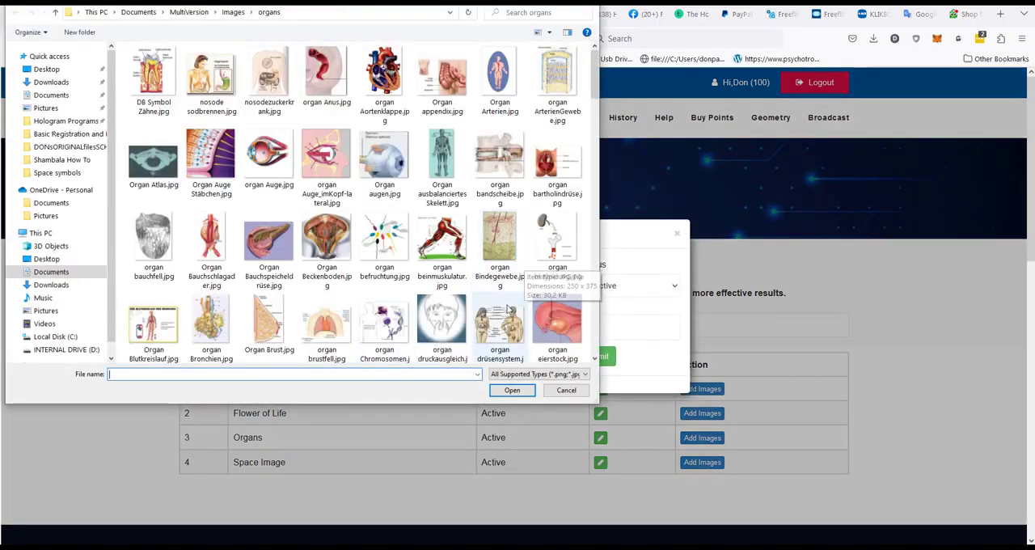
{"action": "left_click", "coordinate": [500, 310]}
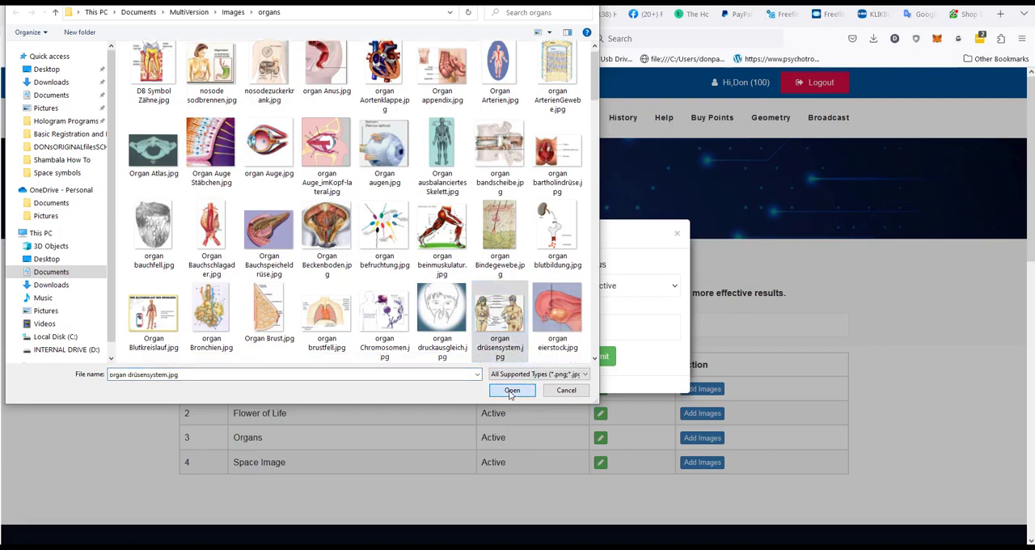
{"action": "left_click", "coordinate": [512, 390]}
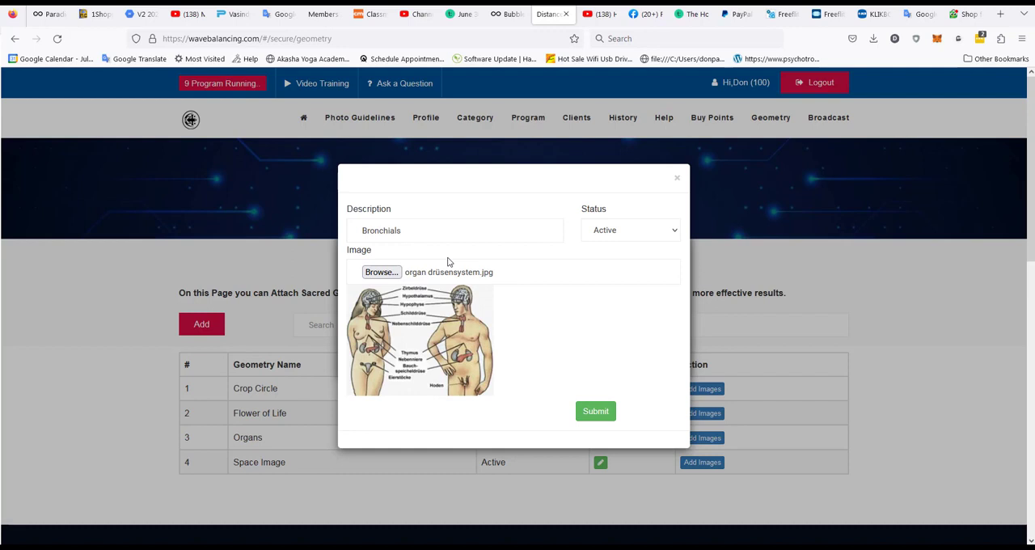
Step: Save the glands image described 'Glands' and close the image list popup
{"action": "double_click", "coordinate": [381, 231]}
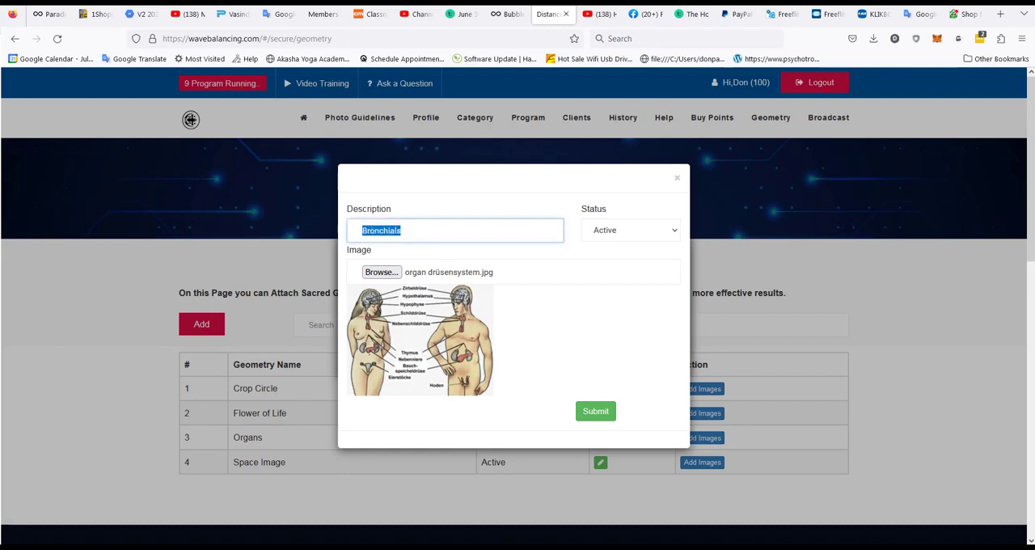
{"action": "type", "text": "Gla"}
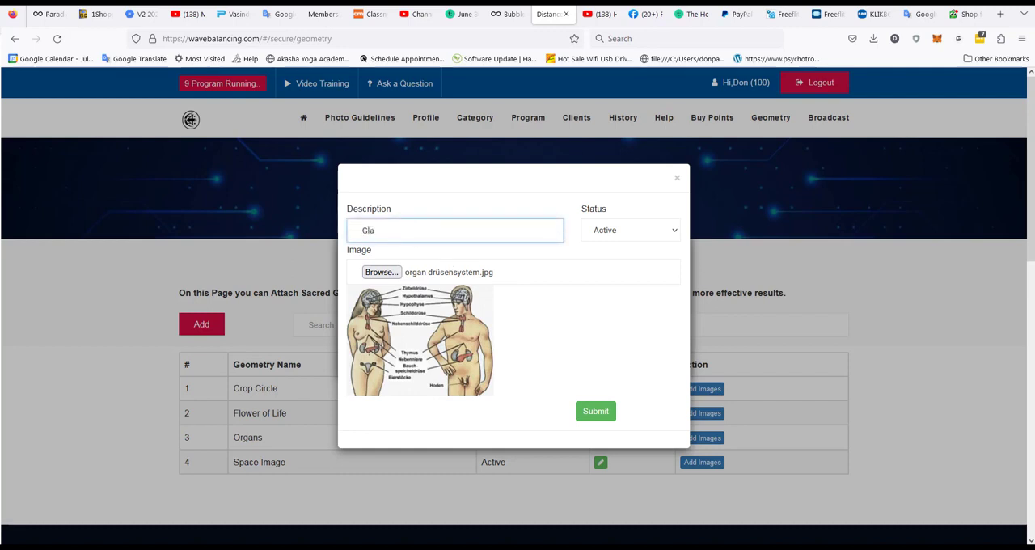
{"action": "type", "text": "nds"}
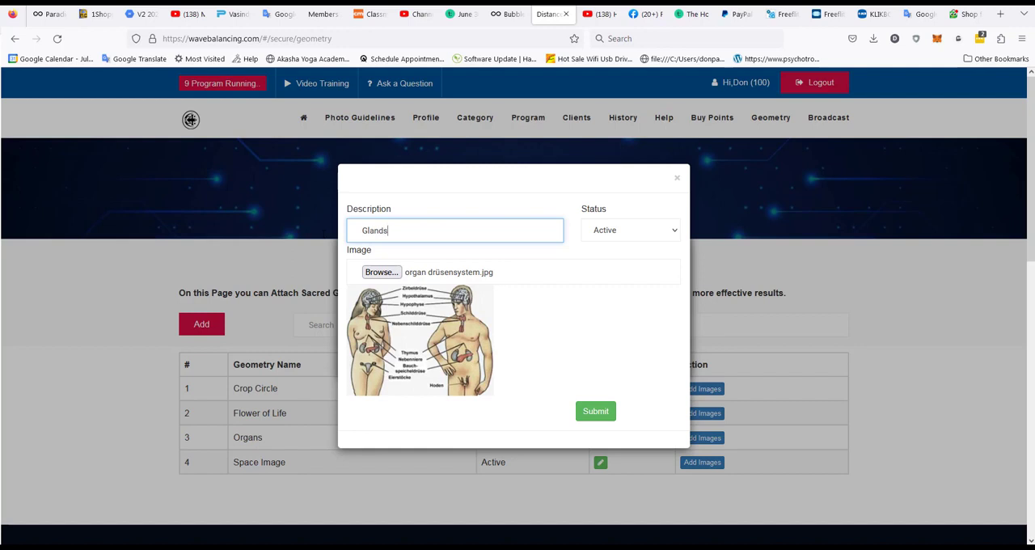
{"action": "left_click", "coordinate": [595, 411]}
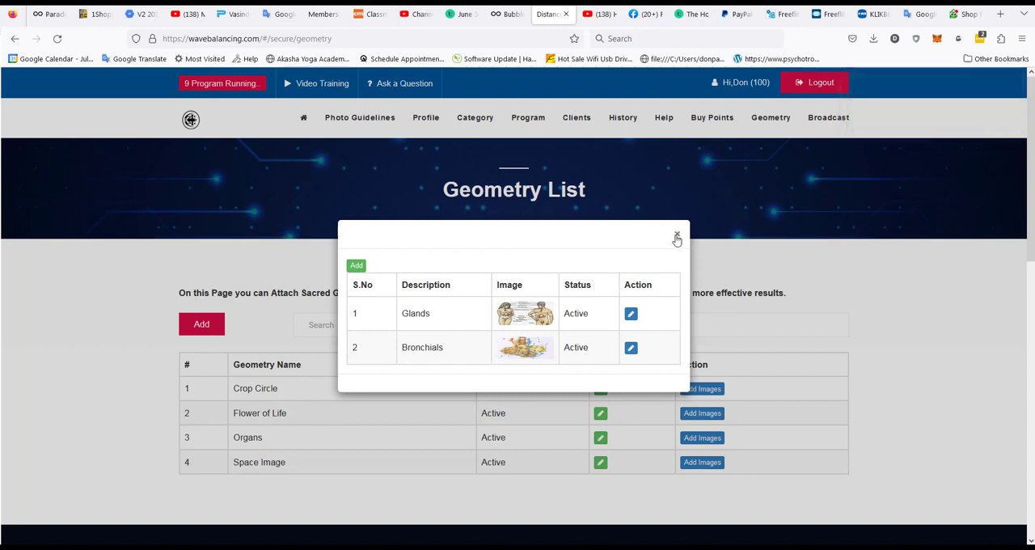
{"action": "left_click", "coordinate": [676, 239]}
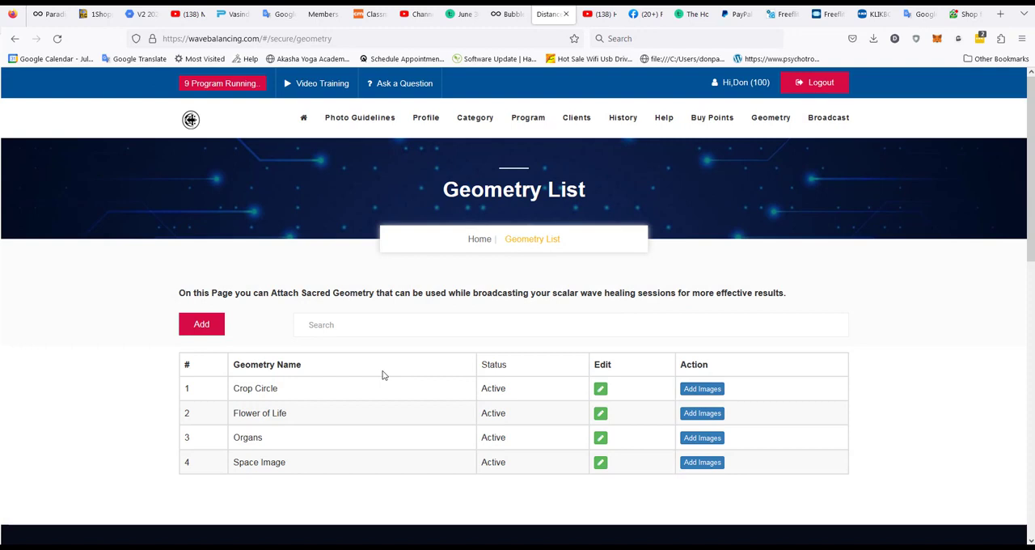
{"action": "mouse_move", "coordinate": [475, 418]}
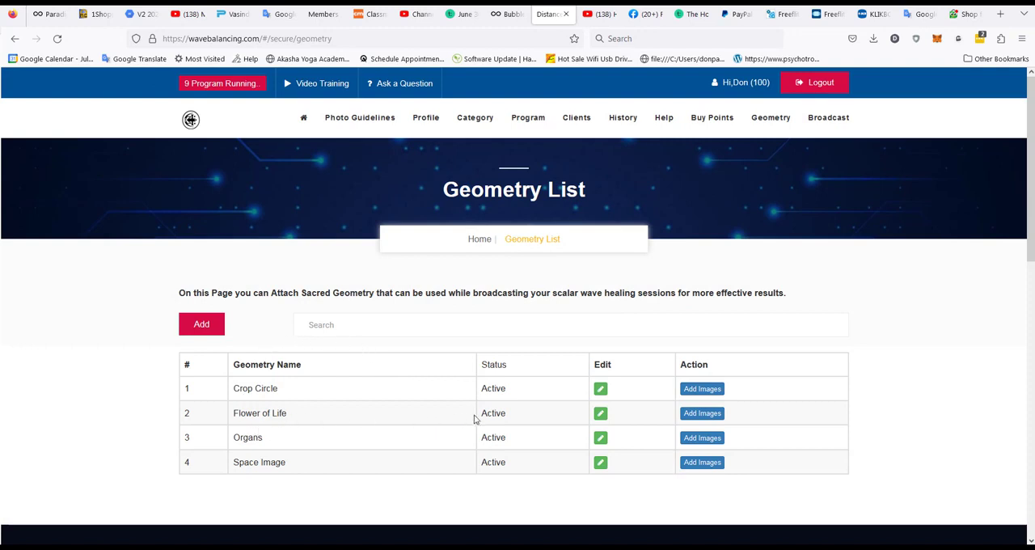
{"action": "mouse_move", "coordinate": [427, 454]}
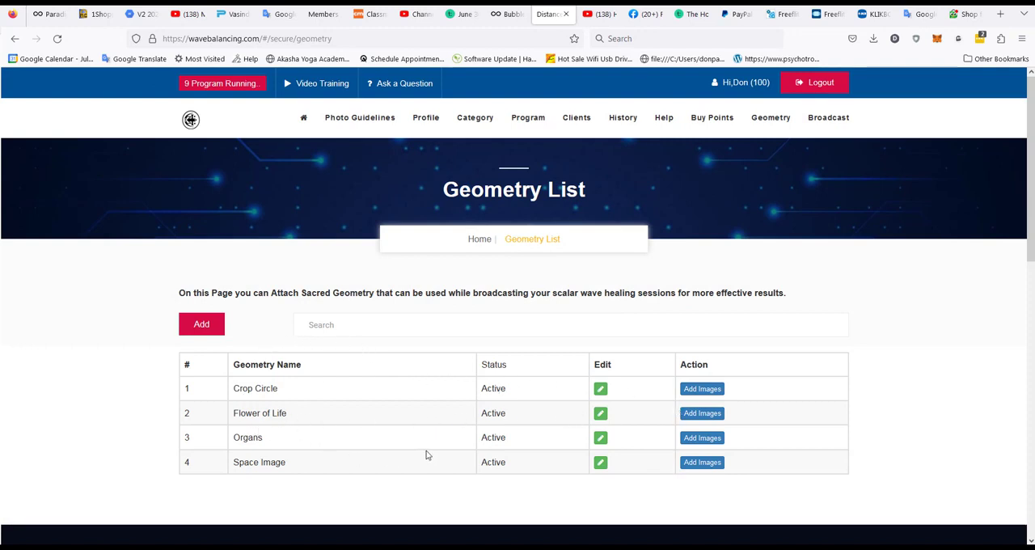
{"action": "mouse_move", "coordinate": [603, 352]}
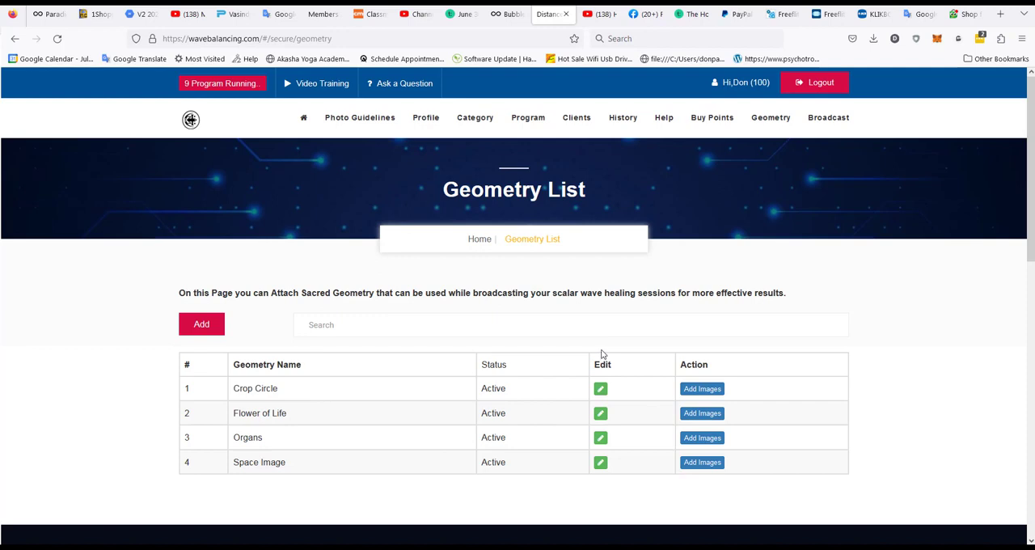
{"action": "mouse_move", "coordinate": [601, 391]}
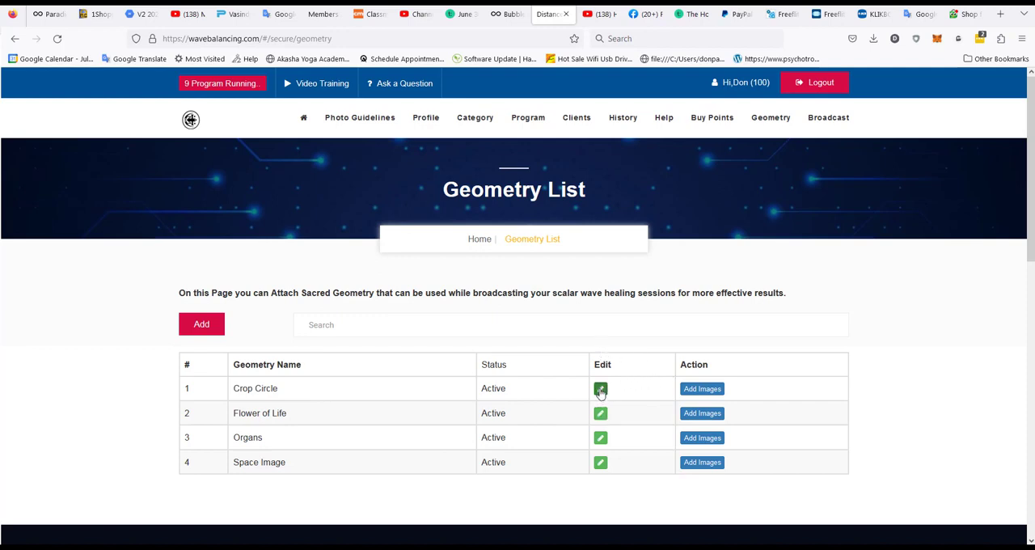
Step: Set Crop Circle's status to DeActive, then go to the Category List page
{"action": "left_click", "coordinate": [600, 389]}
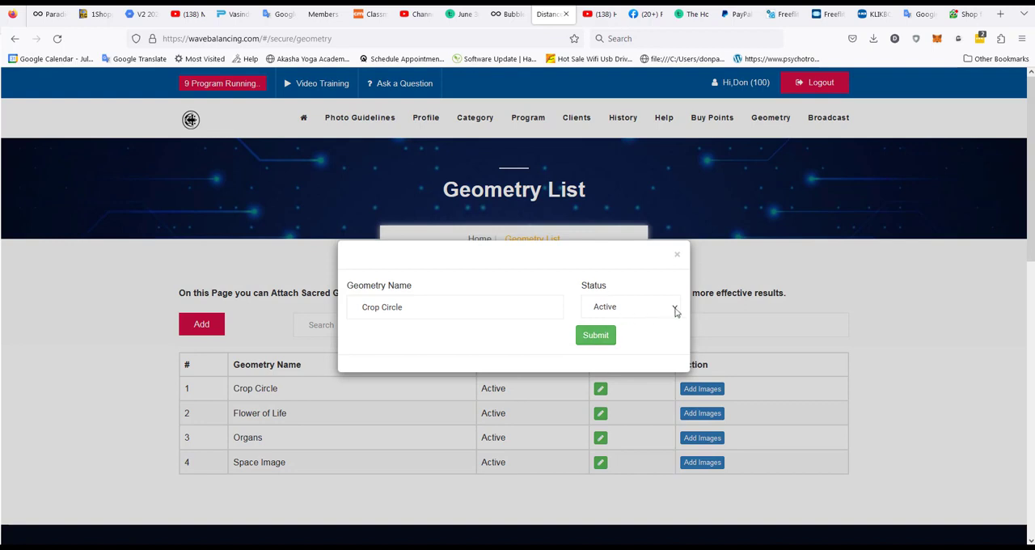
{"action": "left_click", "coordinate": [630, 306]}
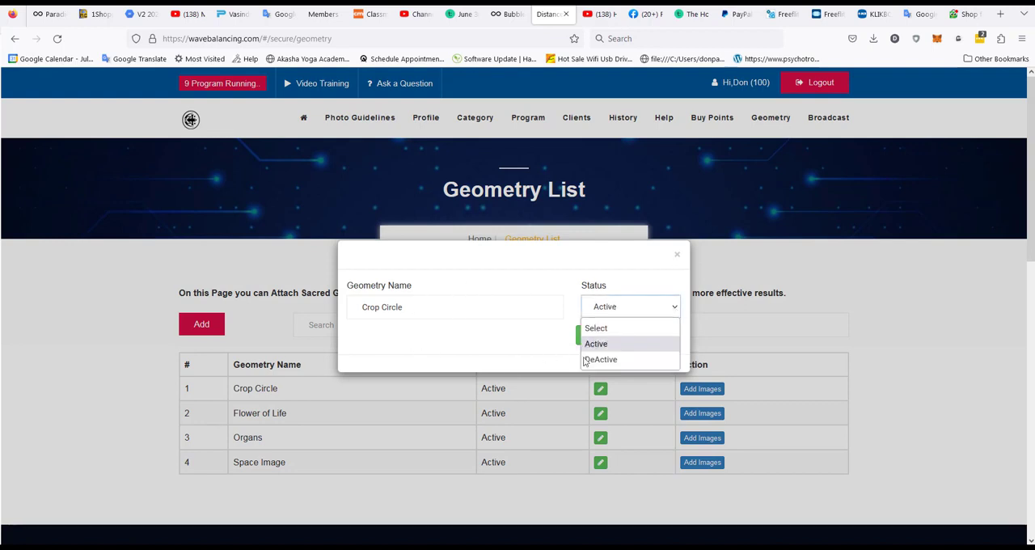
{"action": "left_click", "coordinate": [601, 359]}
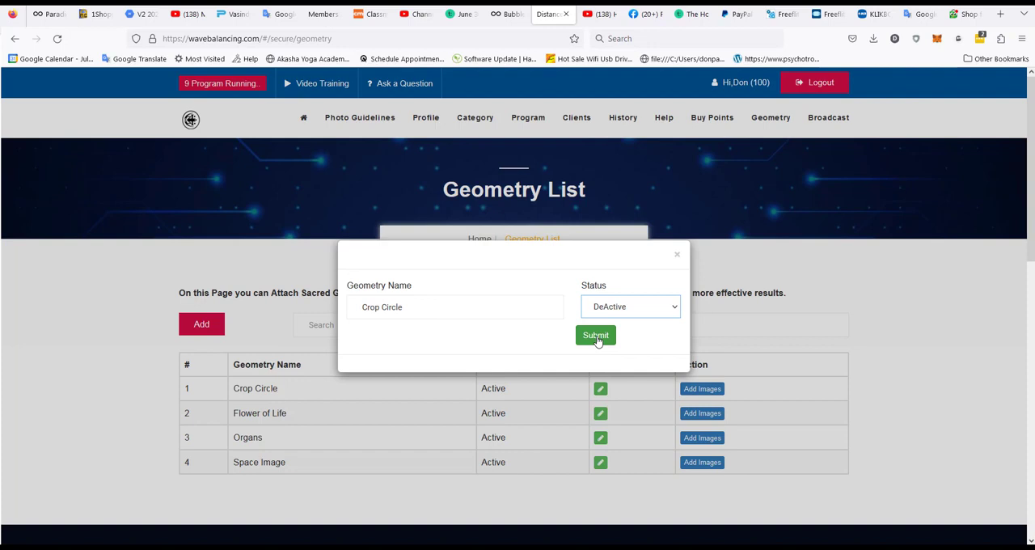
{"action": "left_click", "coordinate": [595, 335]}
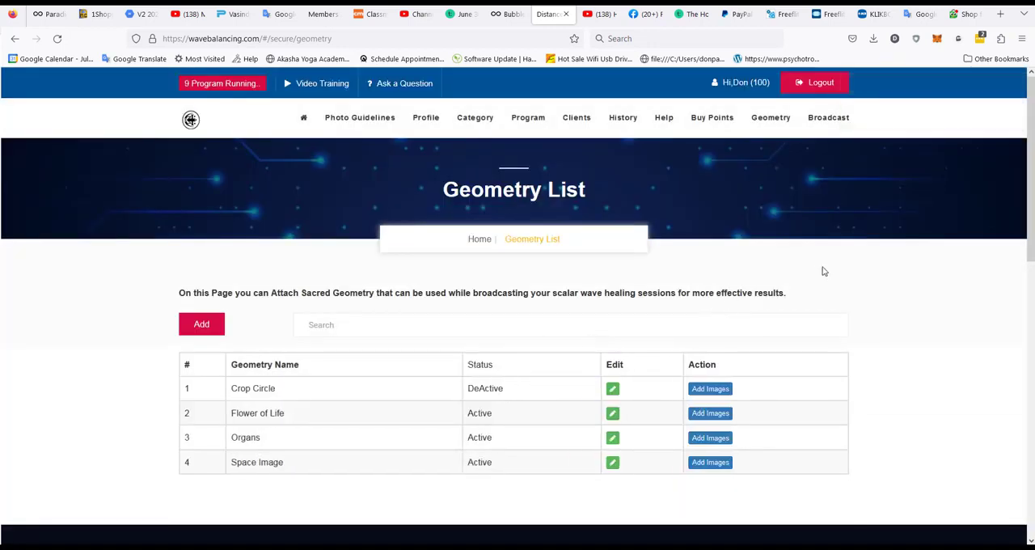
{"action": "mouse_move", "coordinate": [814, 260]}
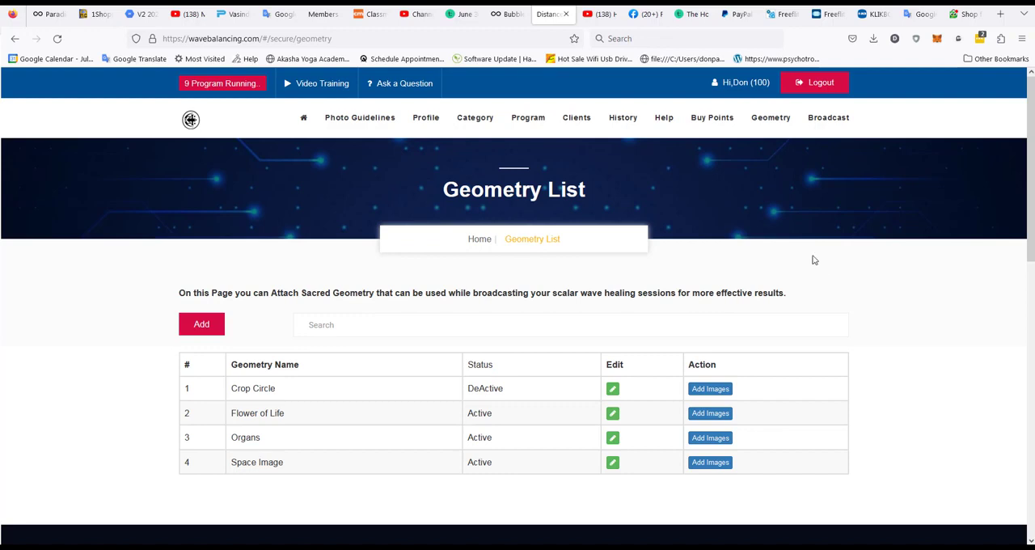
{"action": "left_click", "coordinate": [475, 118]}
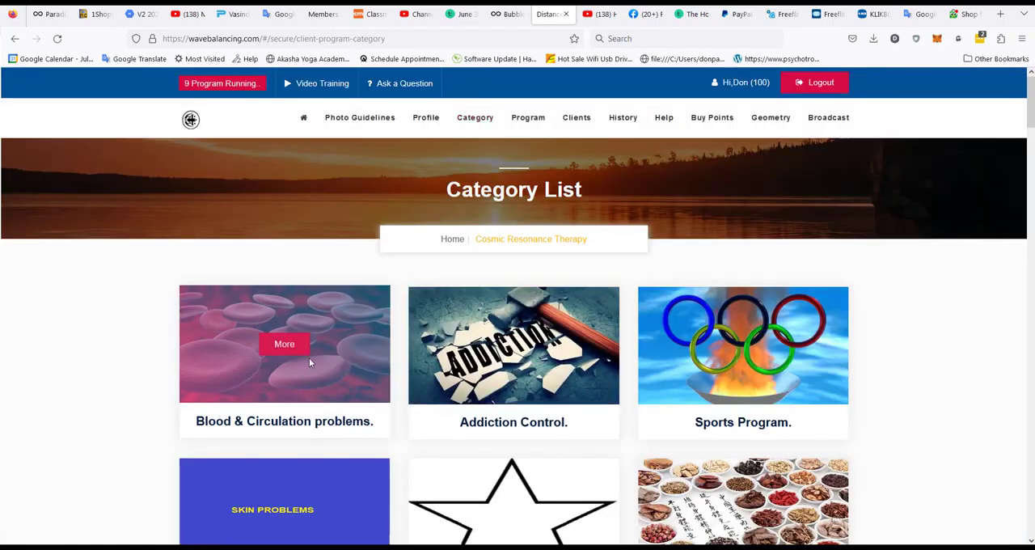
Step: Open Blood Purifier under Blood & Circulation problems and choose its Broadcast option
{"action": "left_click", "coordinate": [283, 344]}
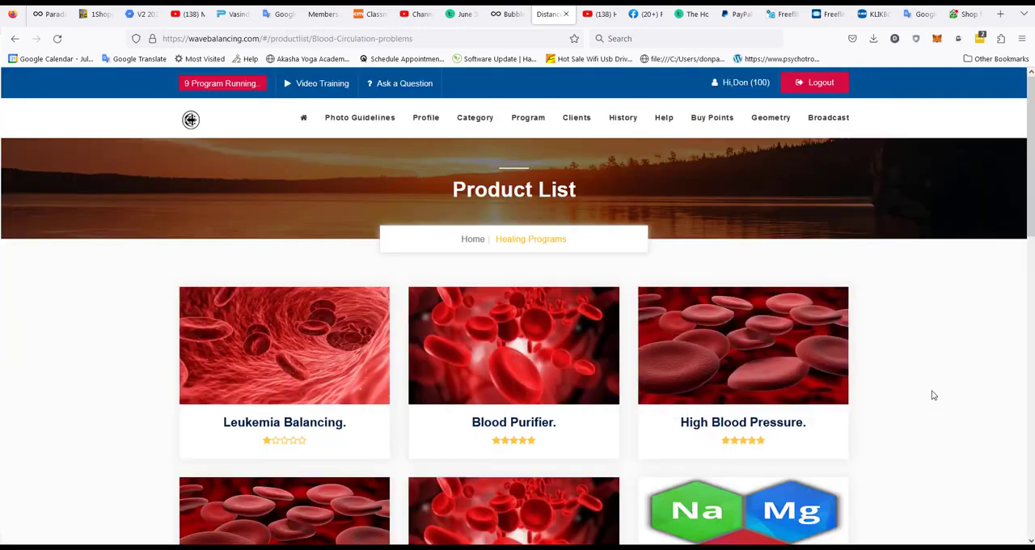
{"action": "scroll", "scroll_direction": "down", "scroll_amount": 3}
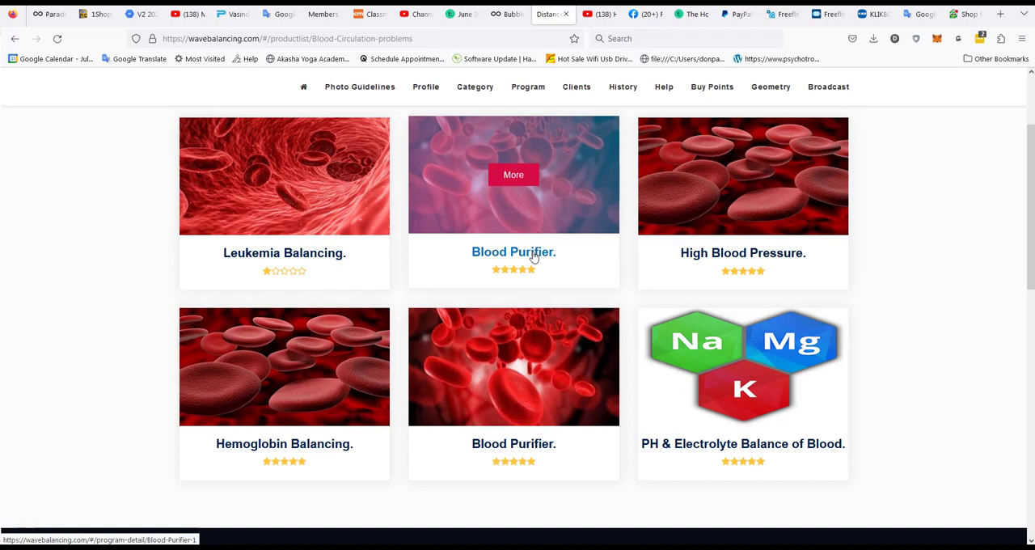
{"action": "left_click", "coordinate": [513, 252]}
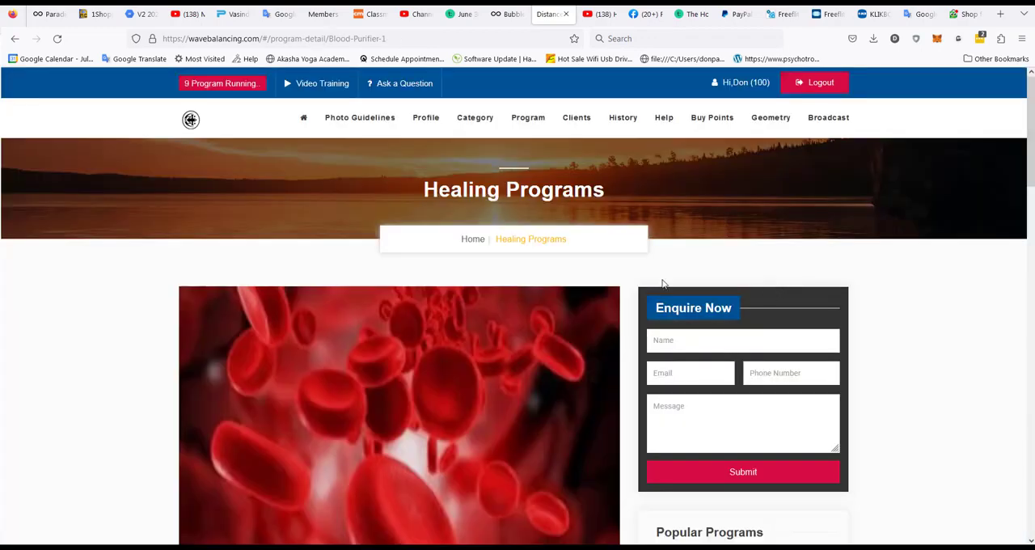
{"action": "scroll", "scroll_direction": "down", "scroll_amount": 3}
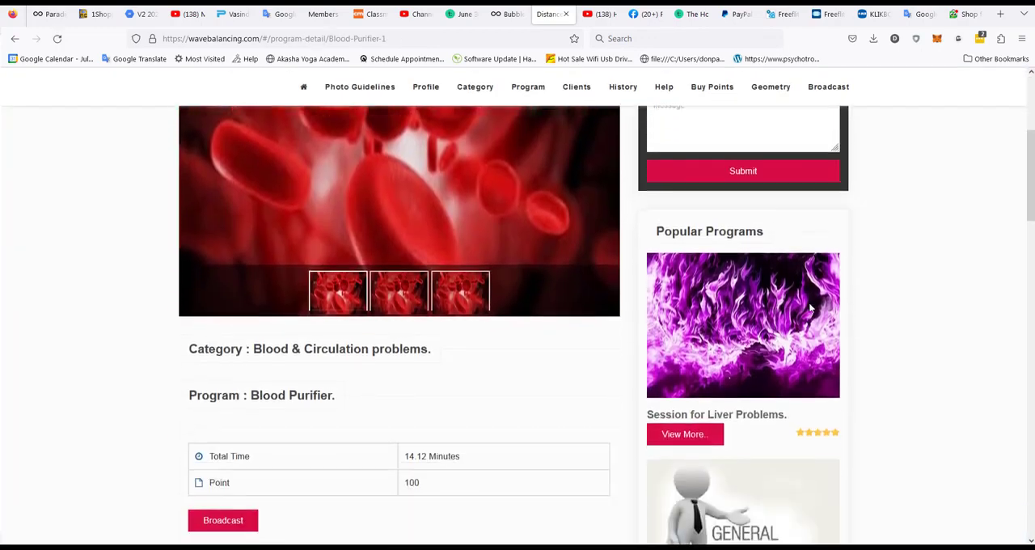
{"action": "scroll", "scroll_direction": "down", "scroll_amount": 3}
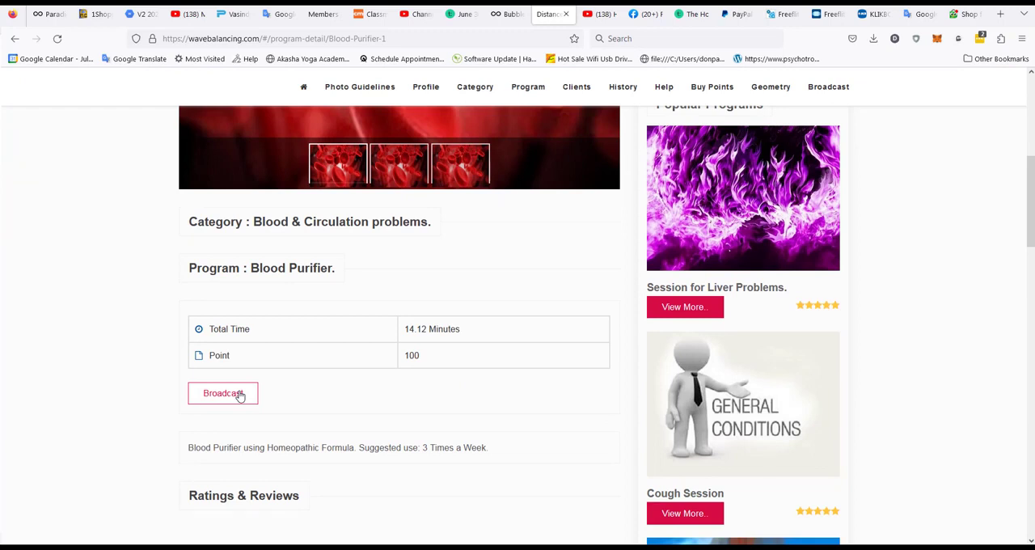
{"action": "left_click", "coordinate": [223, 393]}
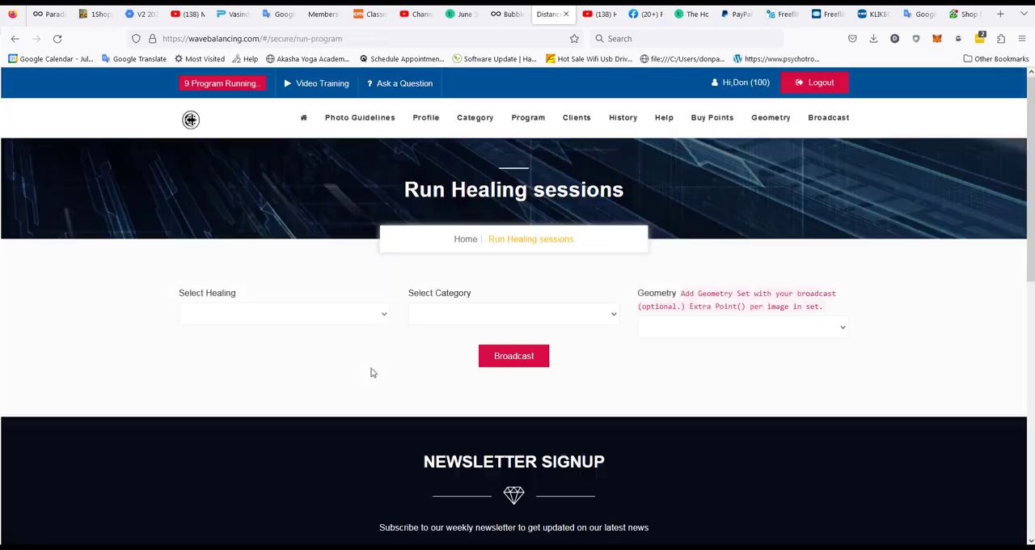
{"action": "mouse_move", "coordinate": [385, 317]}
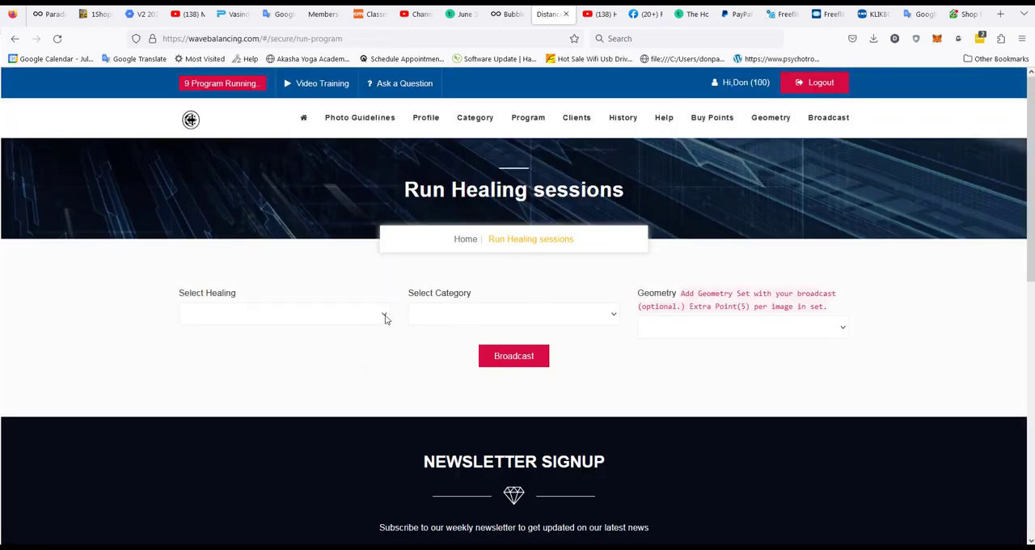
Step: Choose a run-now session in Blood & Circulation problems with Blood Purifier (100 points)
{"action": "left_click", "coordinate": [283, 314]}
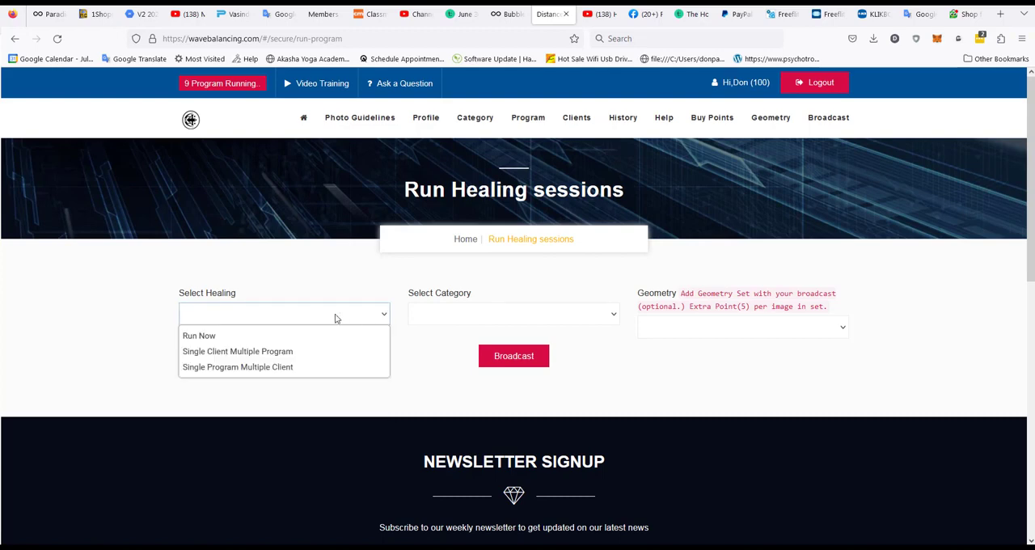
{"action": "left_click", "coordinate": [199, 335]}
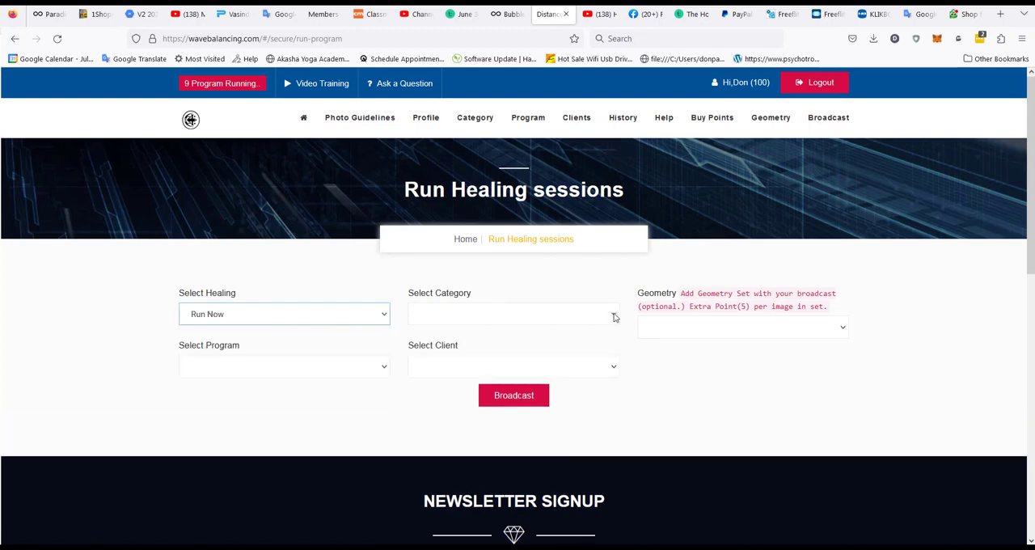
{"action": "left_click", "coordinate": [513, 312]}
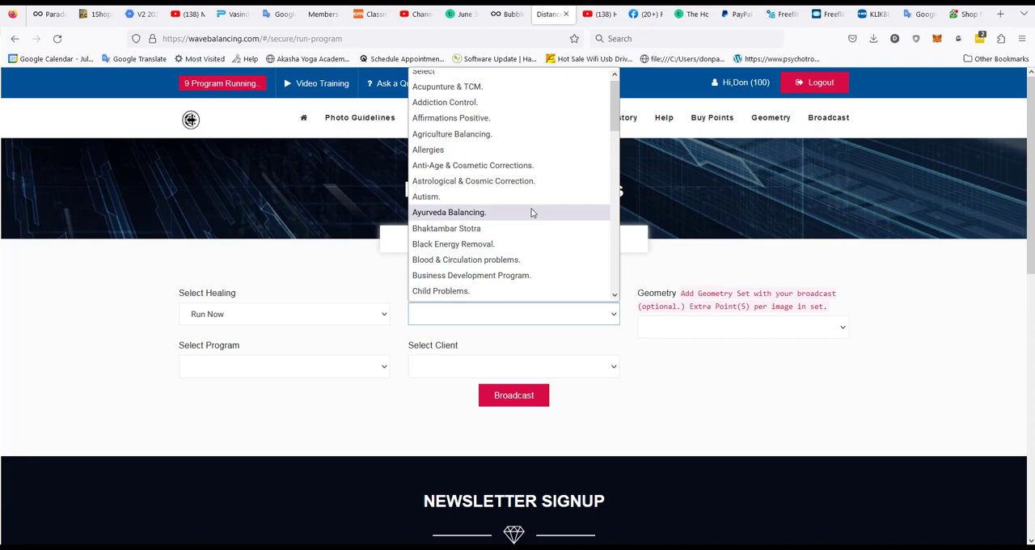
{"action": "left_click", "coordinate": [466, 259]}
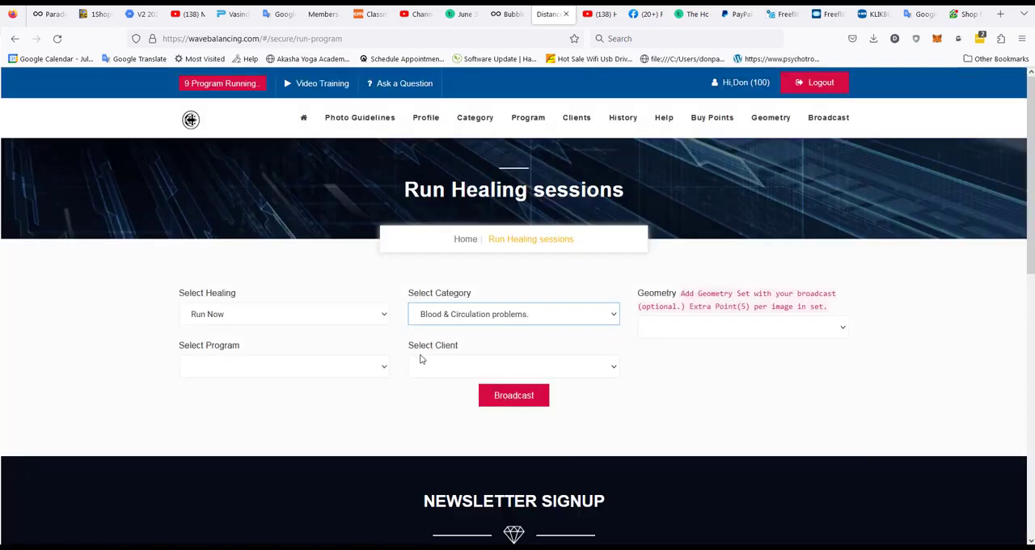
{"action": "left_click", "coordinate": [283, 366]}
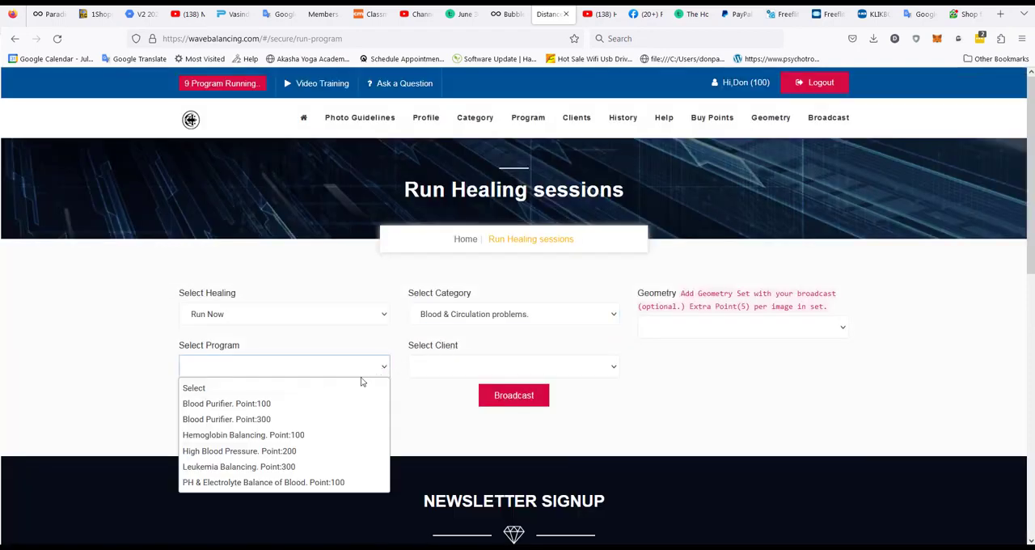
{"action": "left_click", "coordinate": [226, 403]}
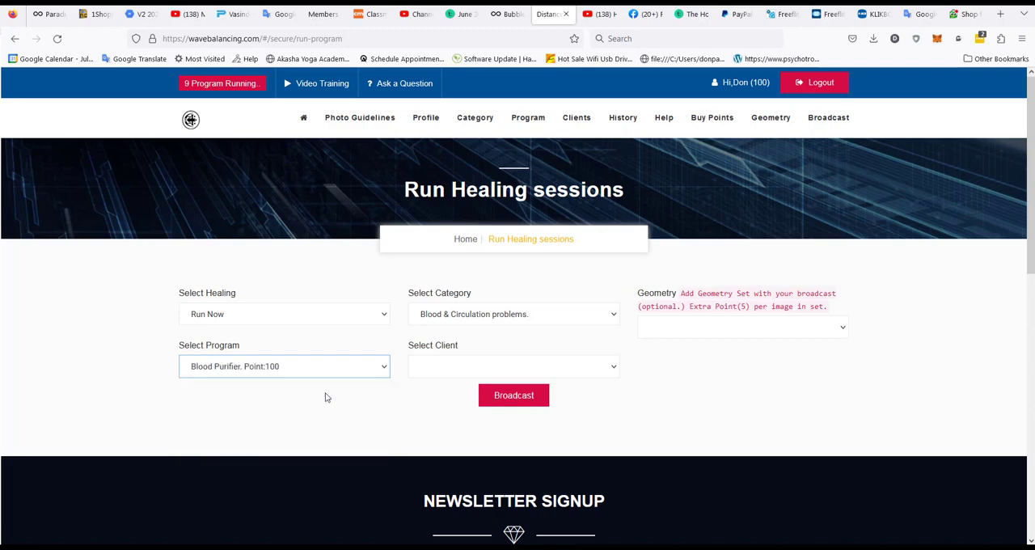
Step: Select client Don and the Organs geometry set, then broadcast the session
{"action": "left_click", "coordinate": [513, 366]}
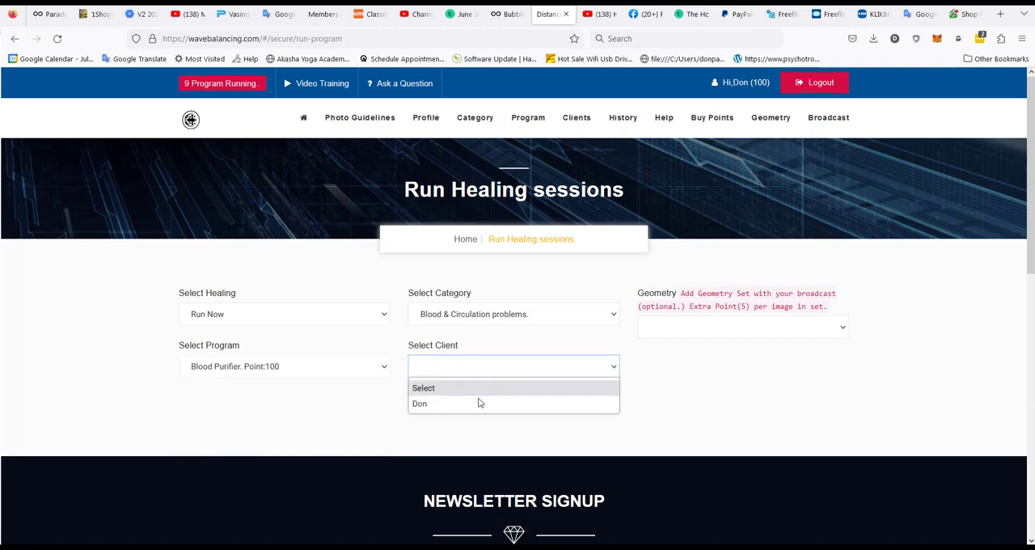
{"action": "left_click", "coordinate": [420, 403]}
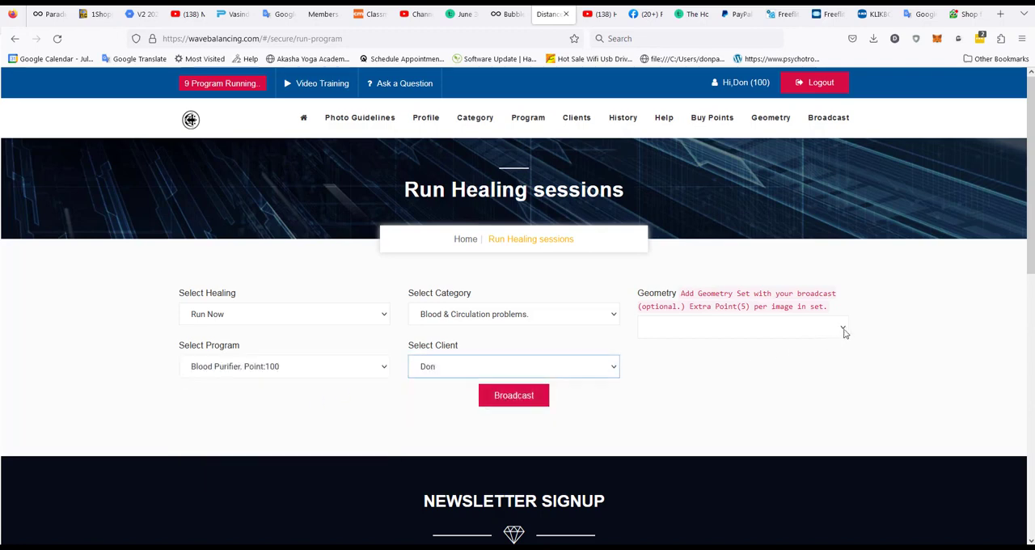
{"action": "left_click", "coordinate": [742, 327]}
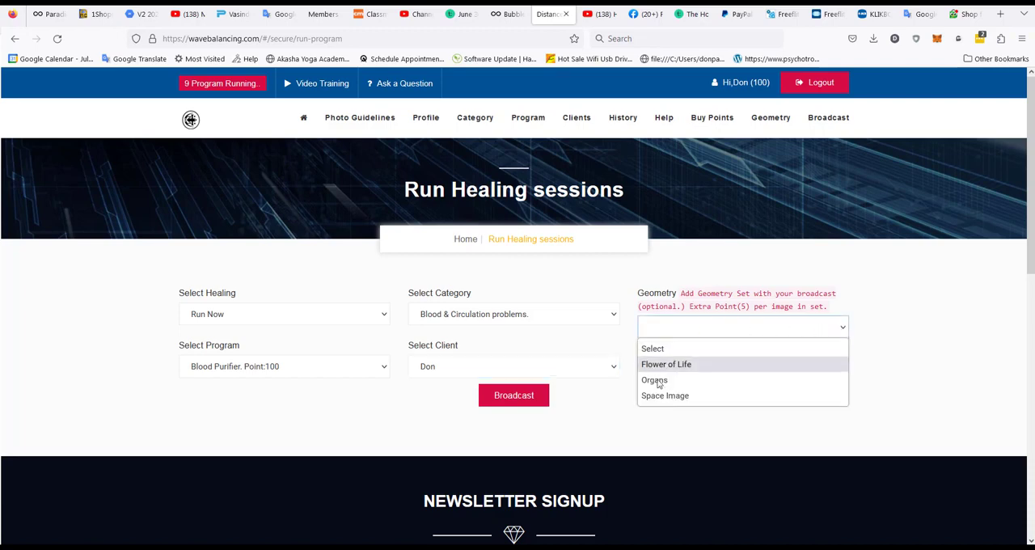
{"action": "mouse_move", "coordinate": [655, 380]}
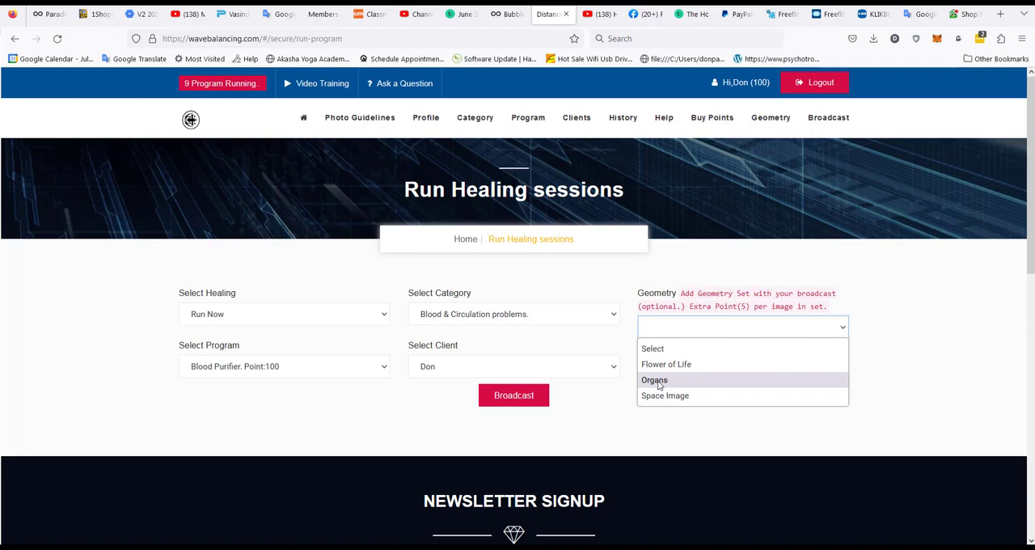
{"action": "left_click", "coordinate": [654, 380]}
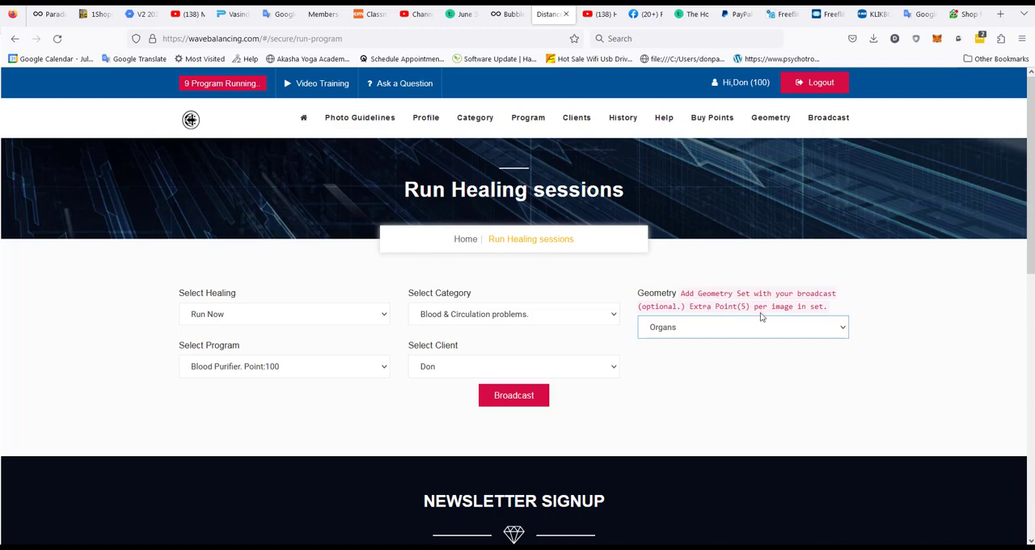
{"action": "mouse_move", "coordinate": [756, 91]}
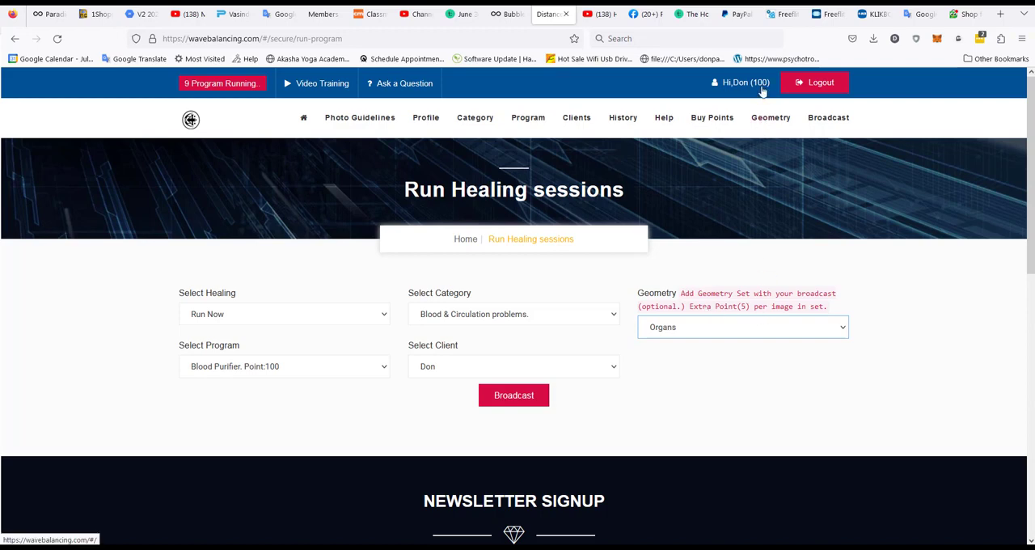
{"action": "mouse_move", "coordinate": [725, 312]}
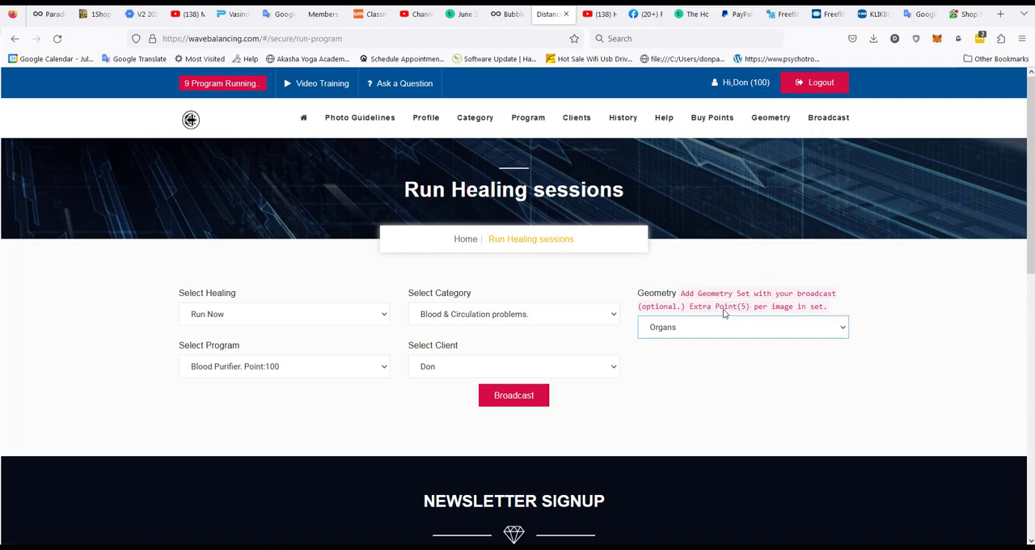
{"action": "mouse_move", "coordinate": [573, 416]}
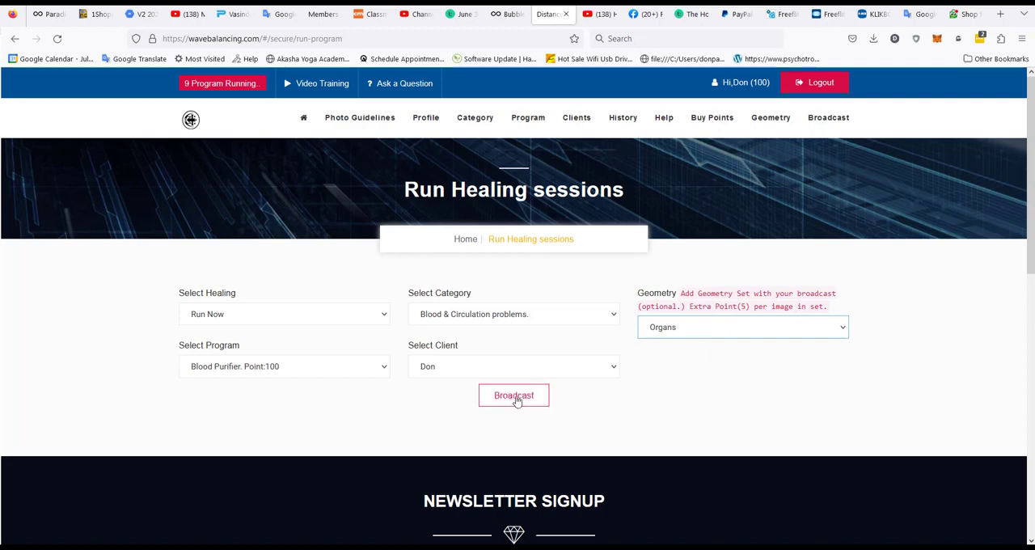
{"action": "left_click", "coordinate": [514, 395]}
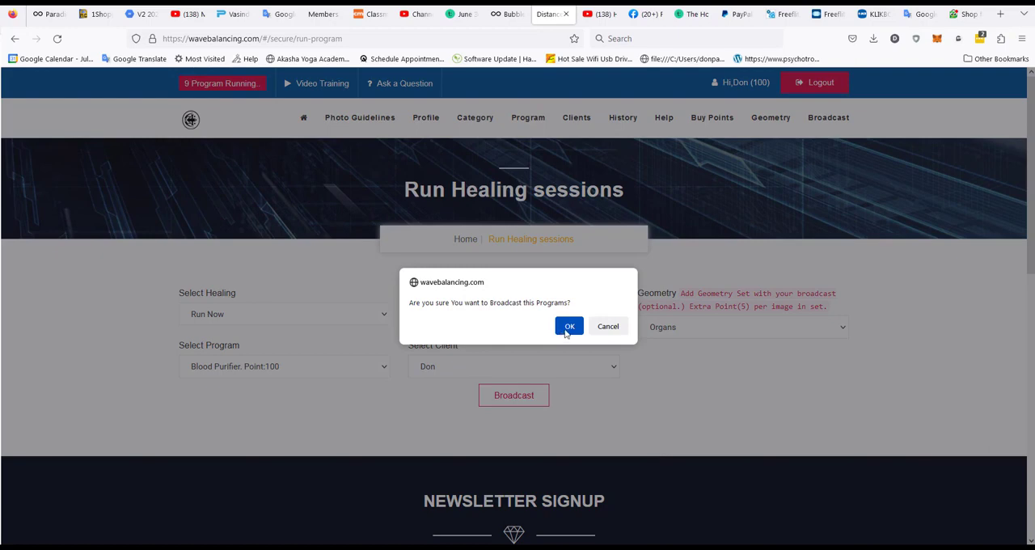
Step: Confirm broadcasting Don's Blood Purifier session, dismiss the success notice, and go to History
{"action": "left_click", "coordinate": [569, 326]}
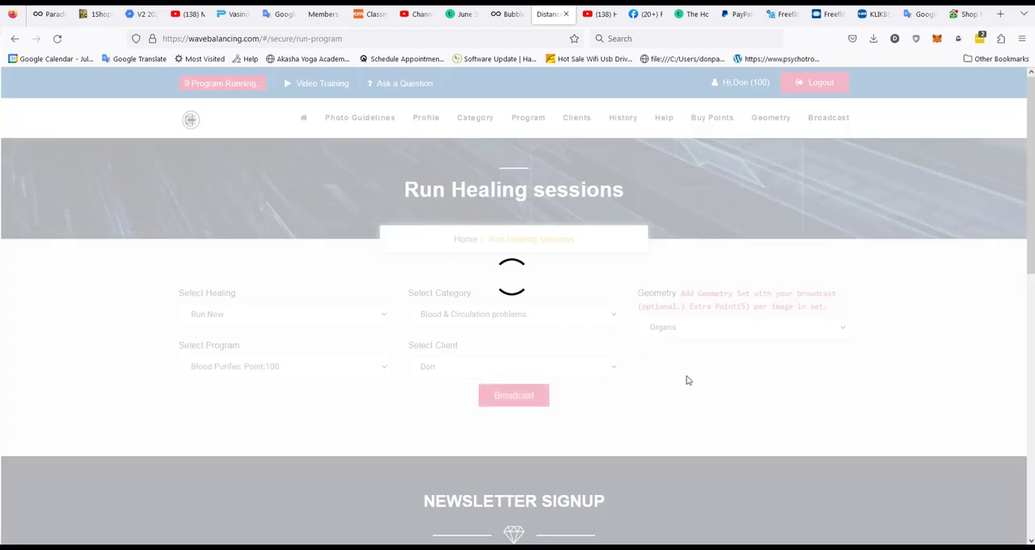
{"action": "left_click", "coordinate": [513, 395]}
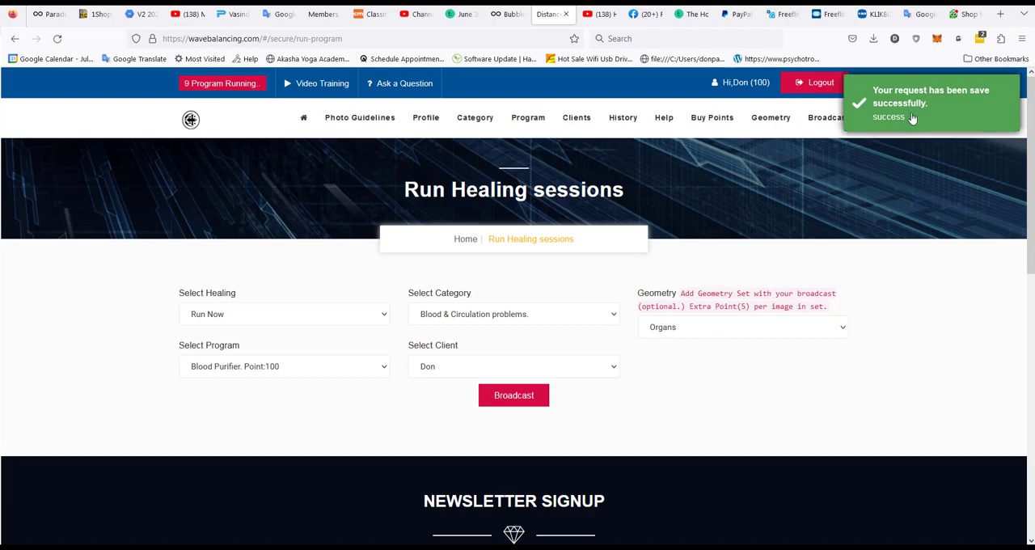
{"action": "mouse_move", "coordinate": [909, 155]}
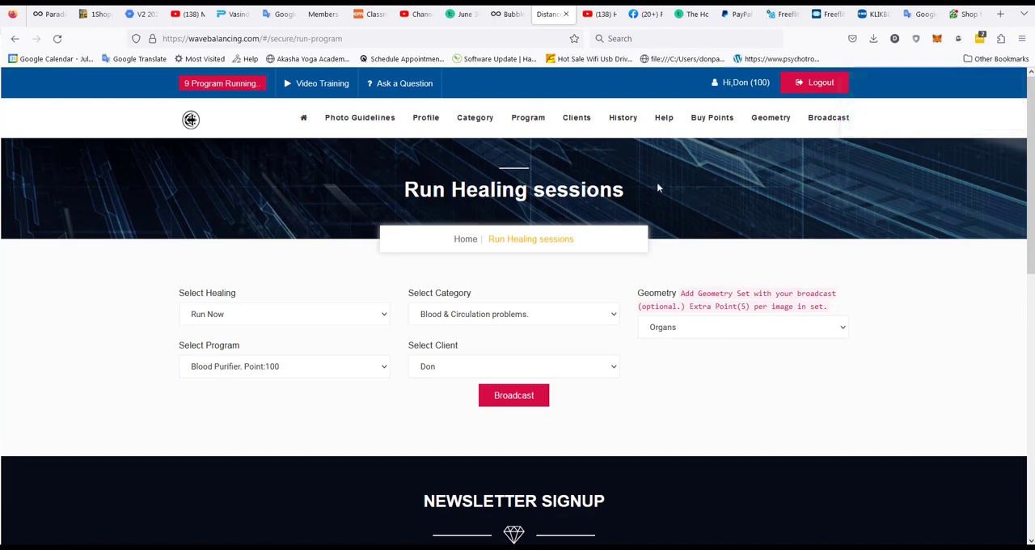
{"action": "mouse_move", "coordinate": [623, 118]}
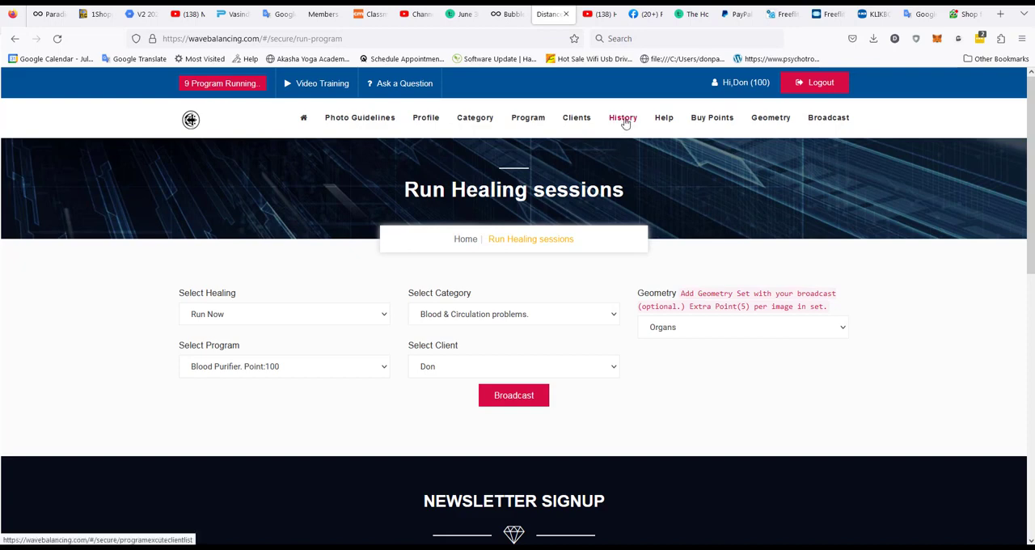
{"action": "left_click", "coordinate": [623, 117]}
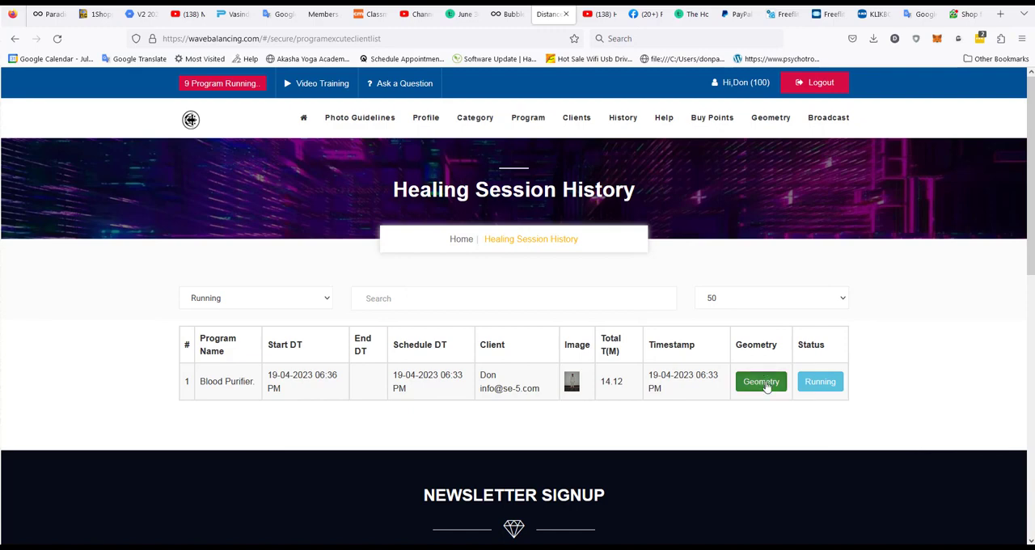
Step: View the running Blood Purifier session's Organs geometry images (bronchi, glands), then close the popup
{"action": "left_click", "coordinate": [761, 382]}
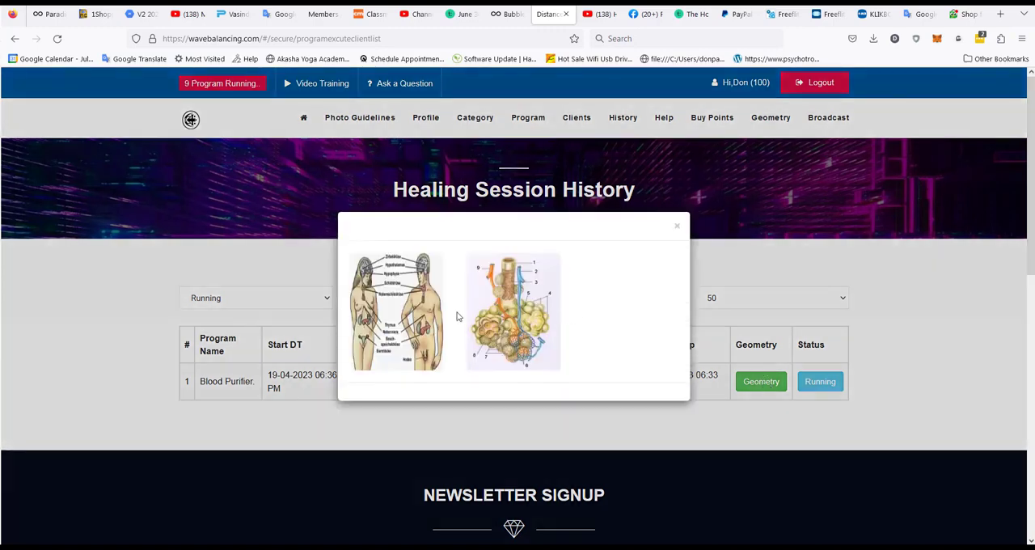
{"action": "mouse_move", "coordinate": [597, 297]}
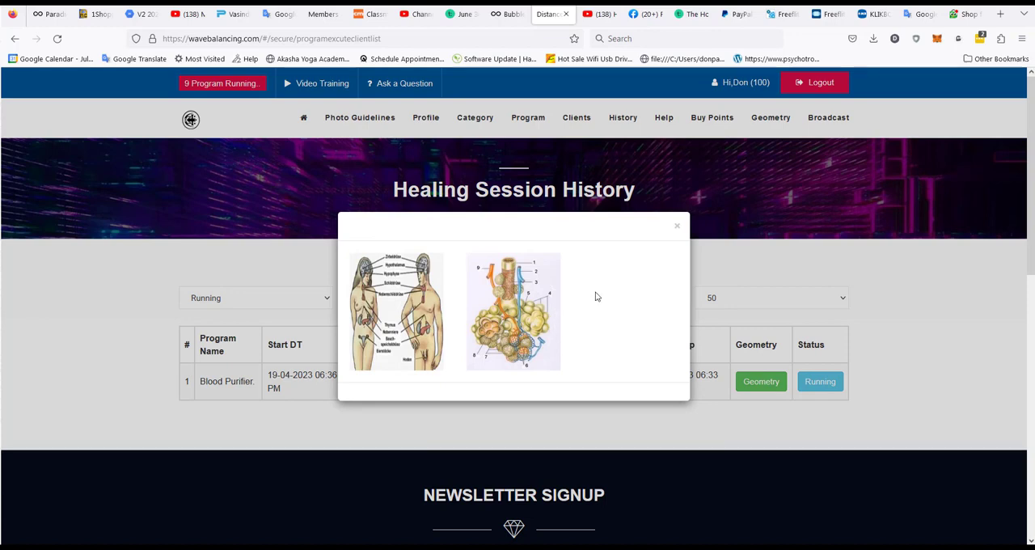
{"action": "mouse_move", "coordinate": [678, 228]}
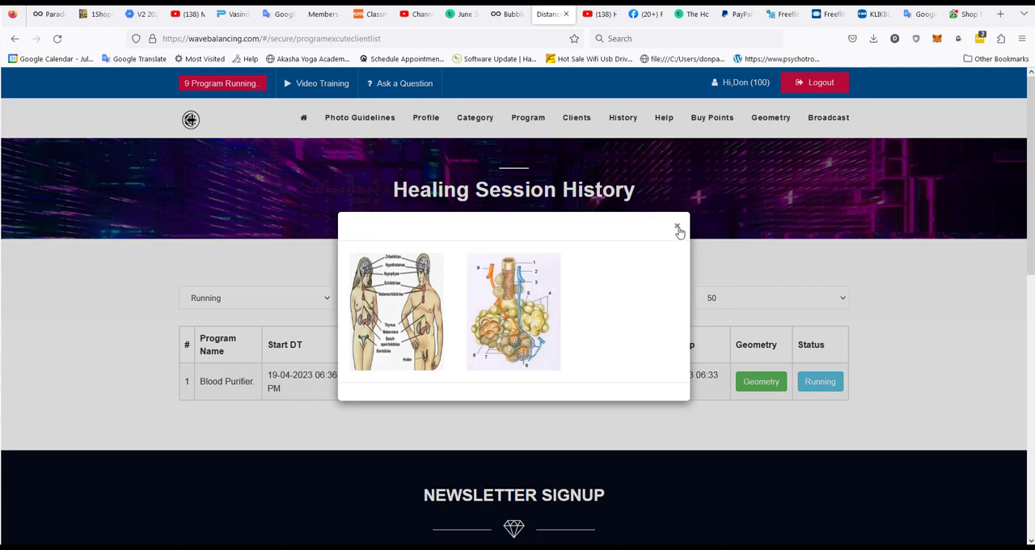
{"action": "left_click", "coordinate": [678, 227]}
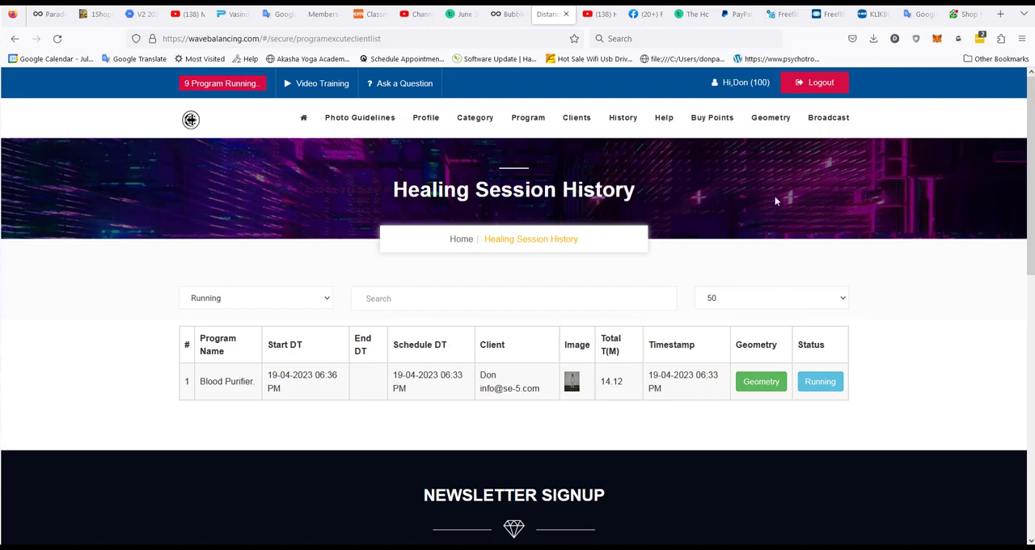
{"action": "mouse_move", "coordinate": [771, 129]}
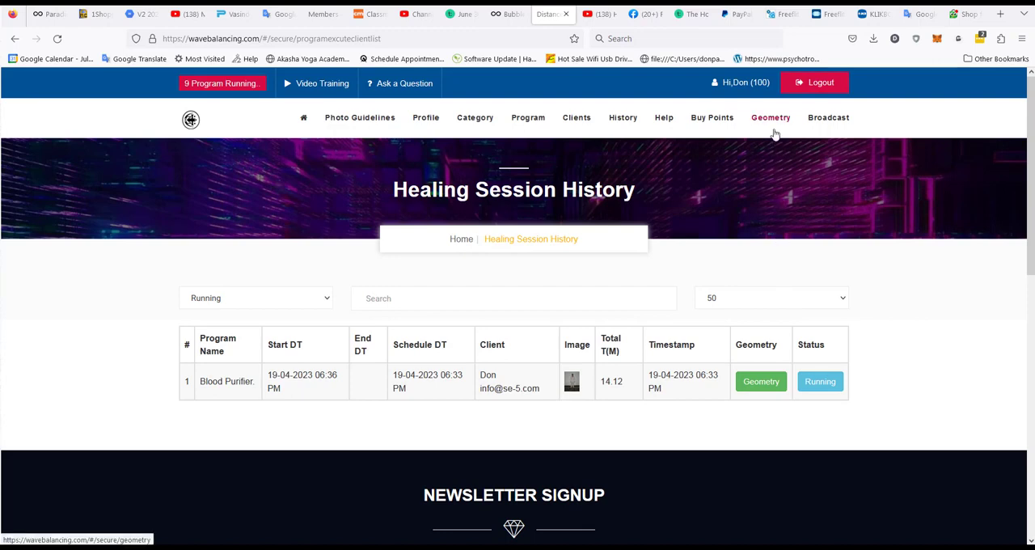
{"action": "mouse_move", "coordinate": [879, 280]}
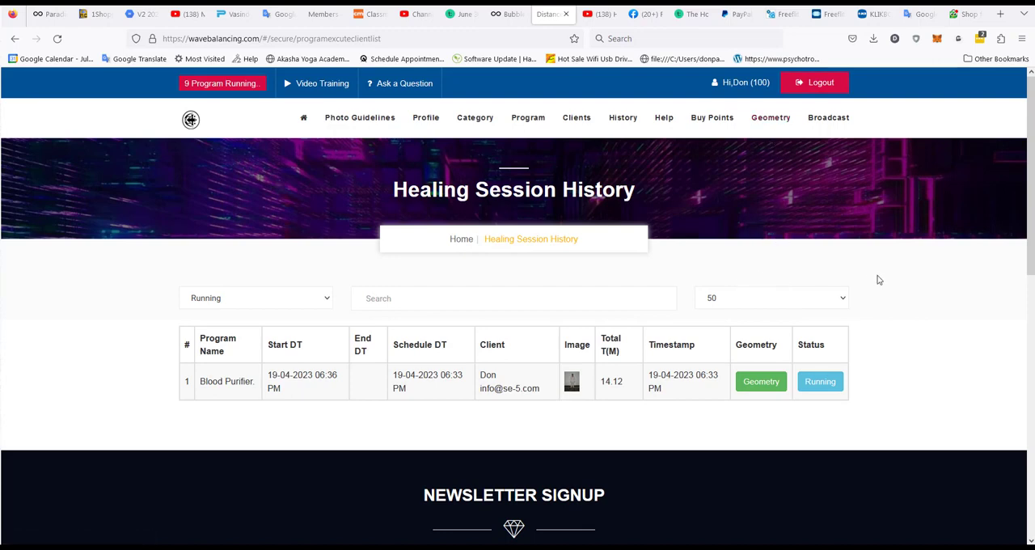
{"action": "mouse_move", "coordinate": [899, 344]}
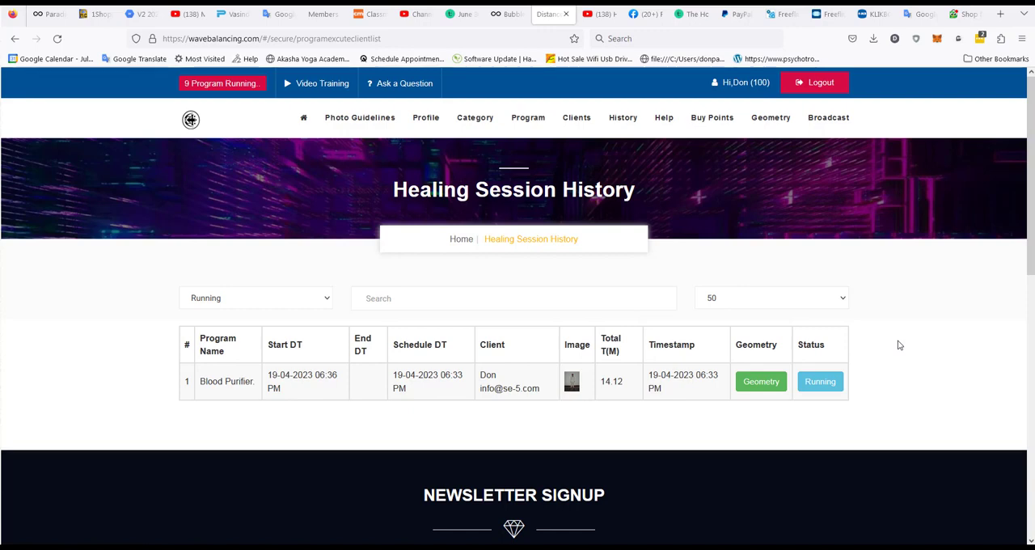